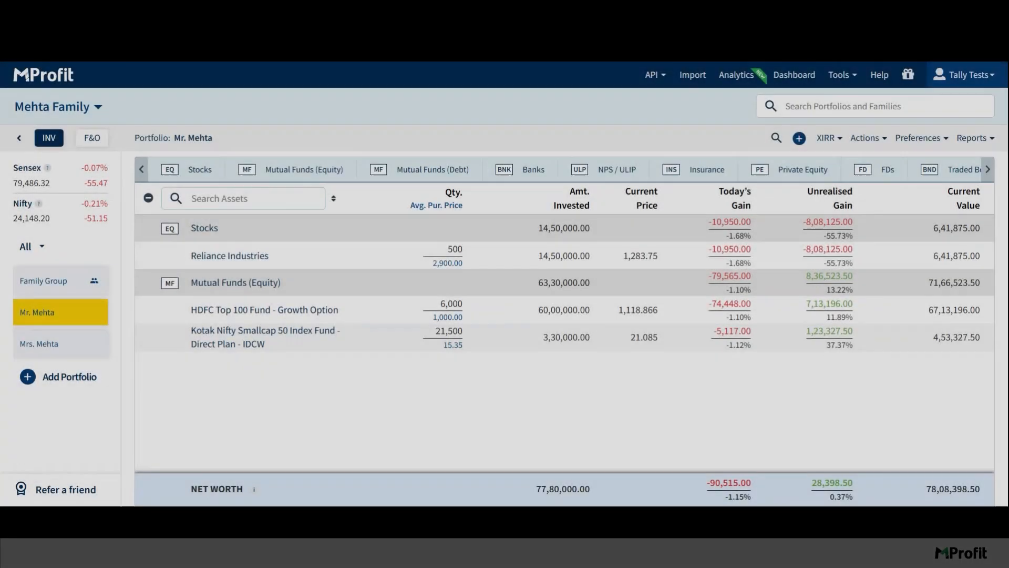
mouse_move(817, 383)
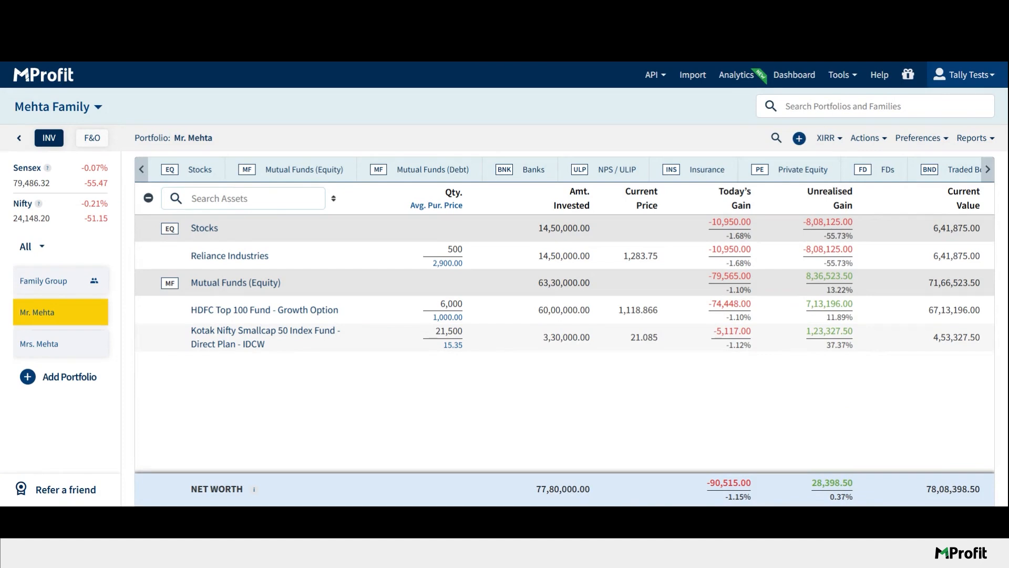
mouse_move(798, 138)
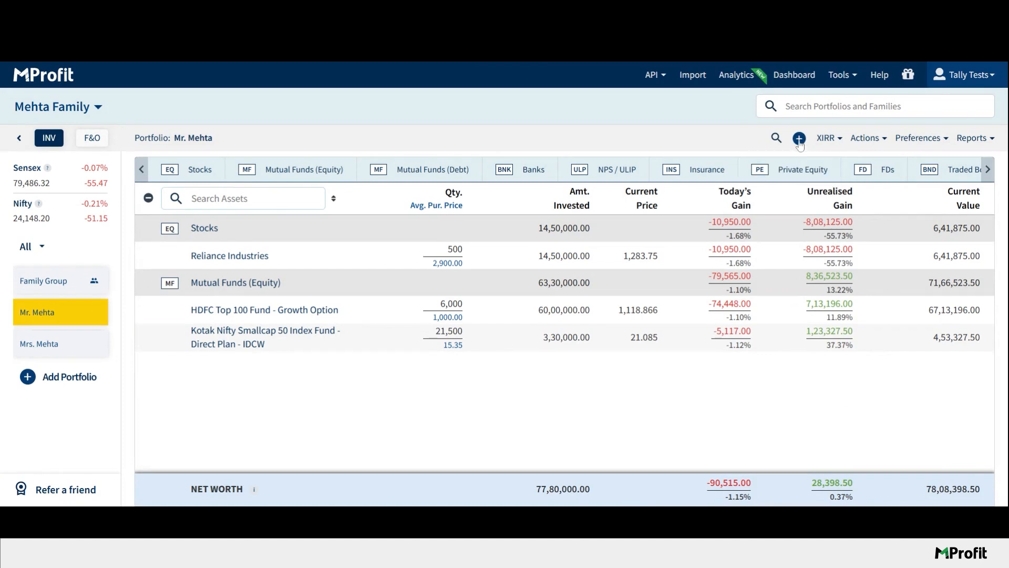
left_click(799, 139)
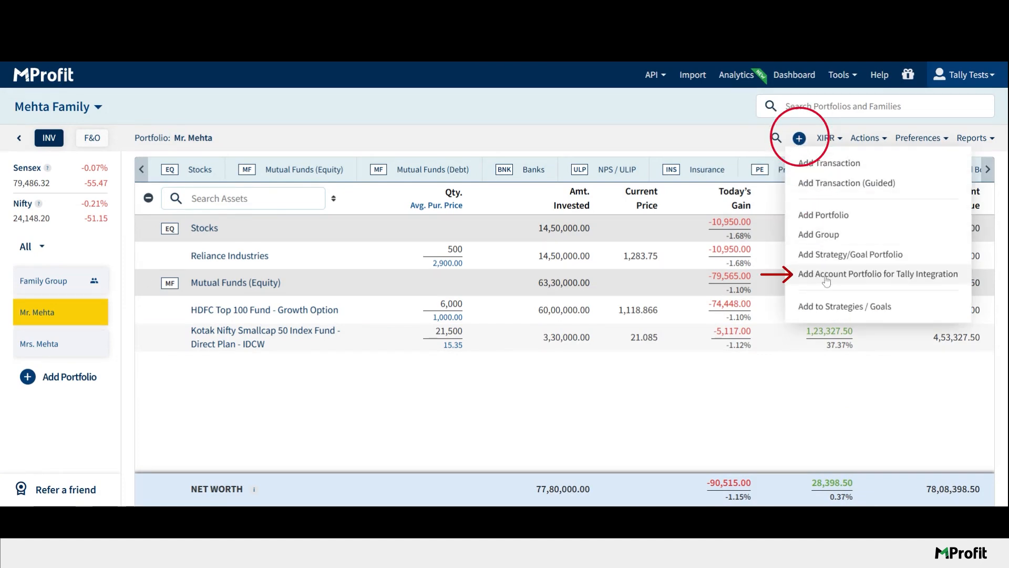
left_click(878, 274)
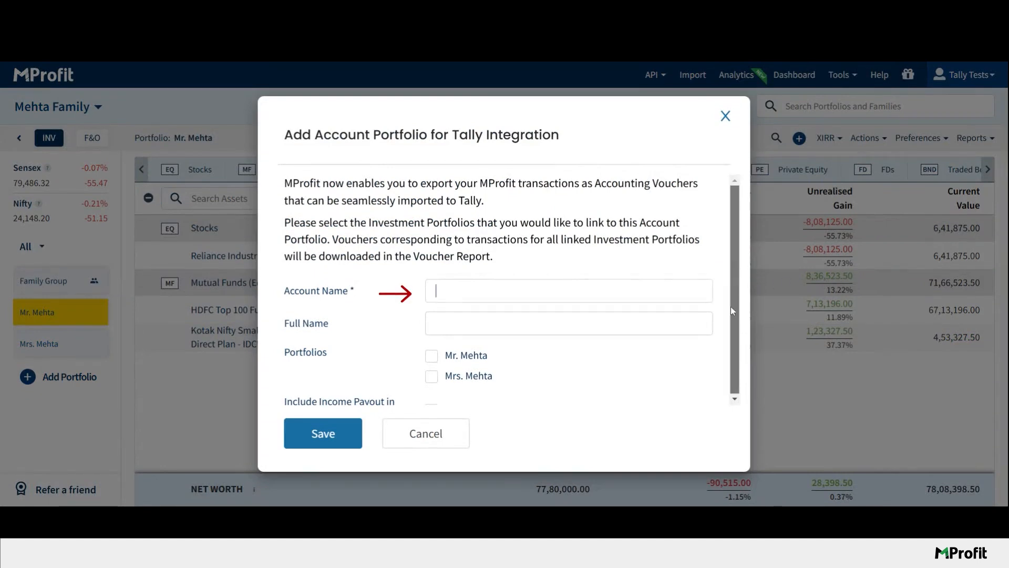
type("A Mehta")
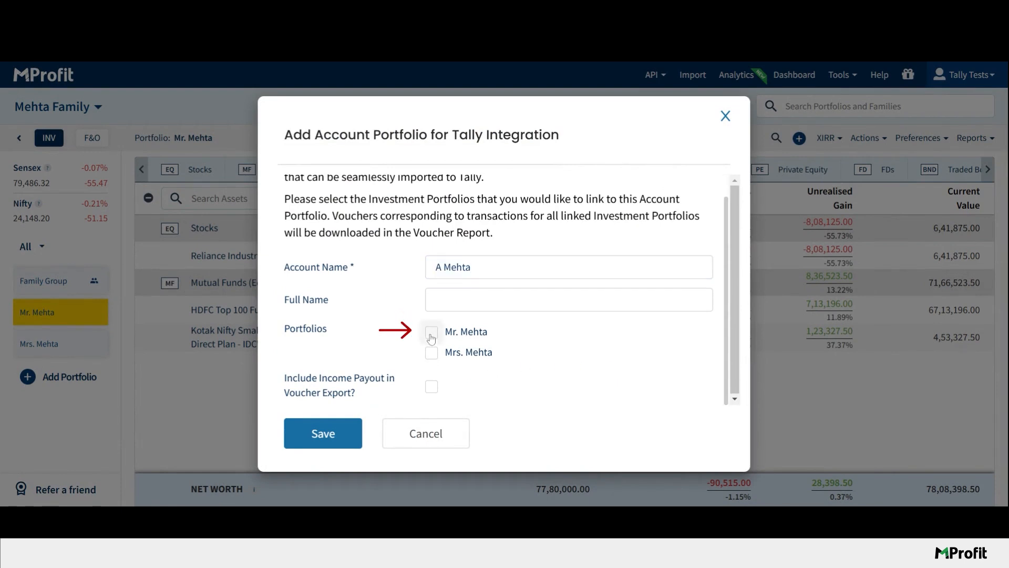
Link it to the first investment portfolio, include income payouts, and save it.
left_click(431, 332)
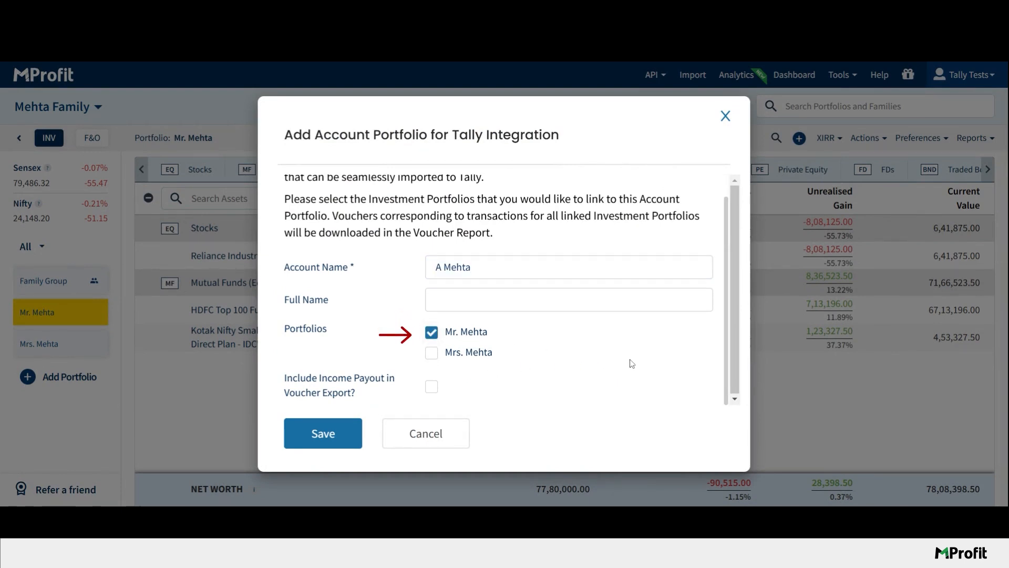
mouse_move(430, 394)
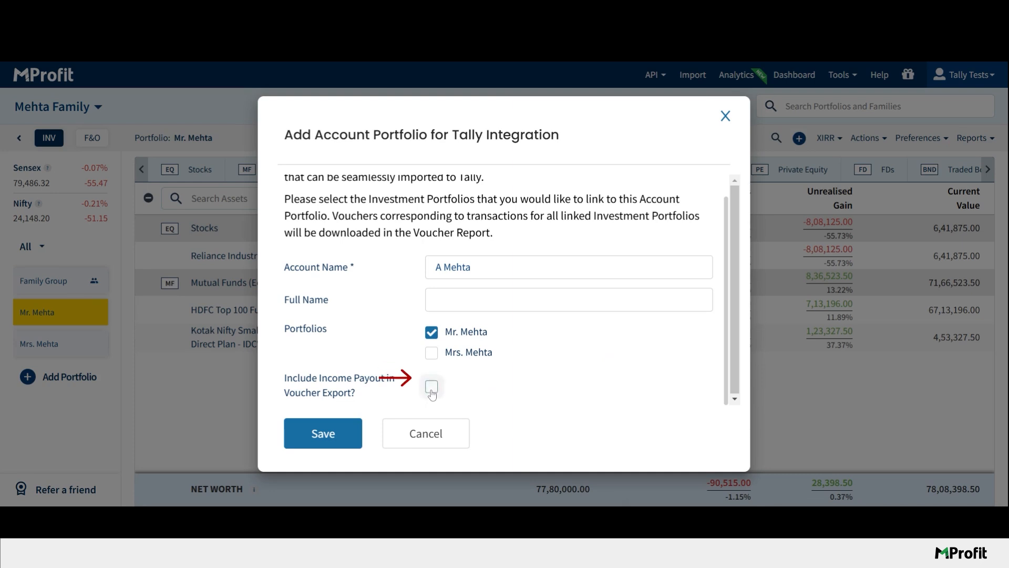
left_click(430, 387)
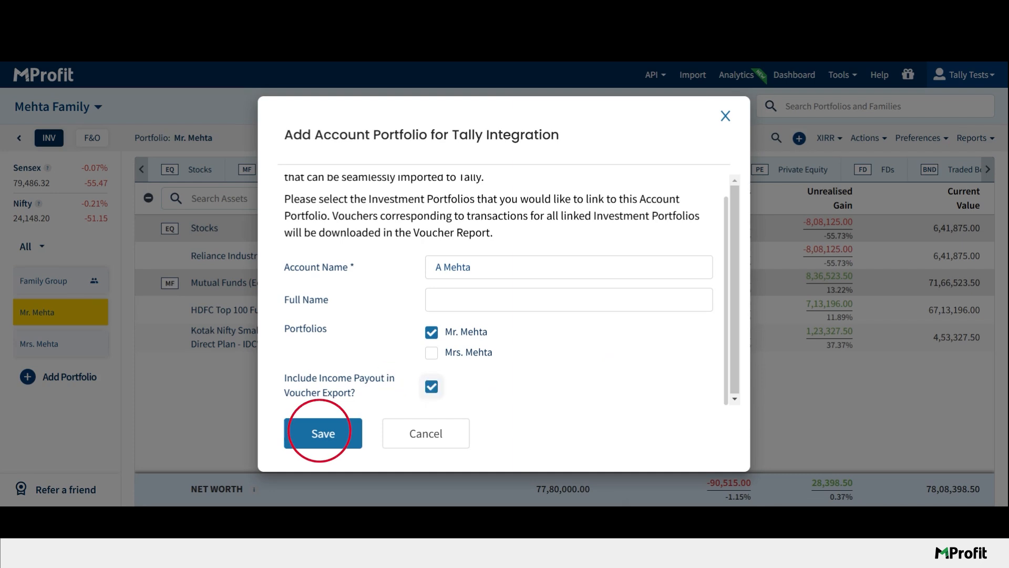
left_click(323, 433)
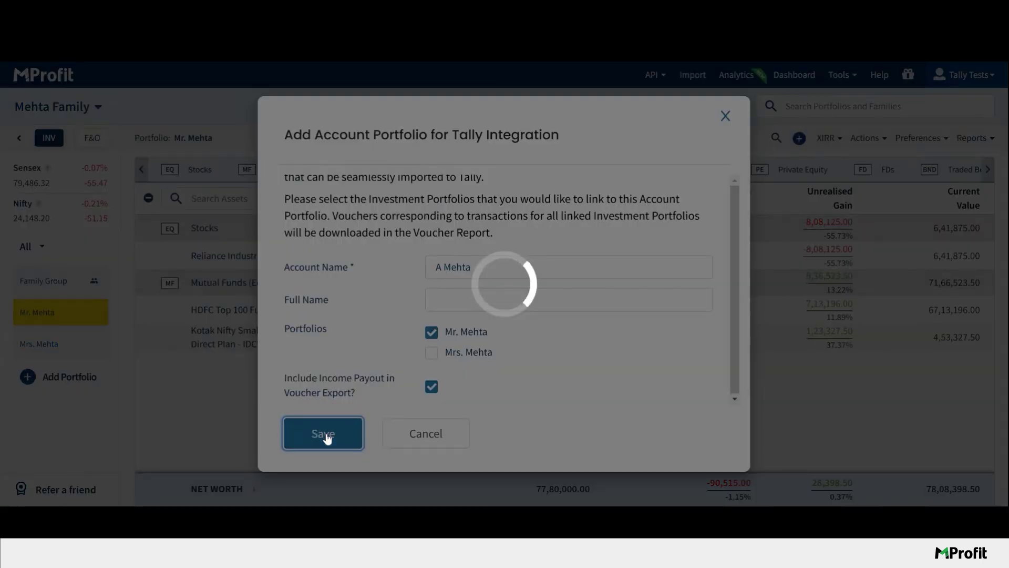
left_click(323, 433)
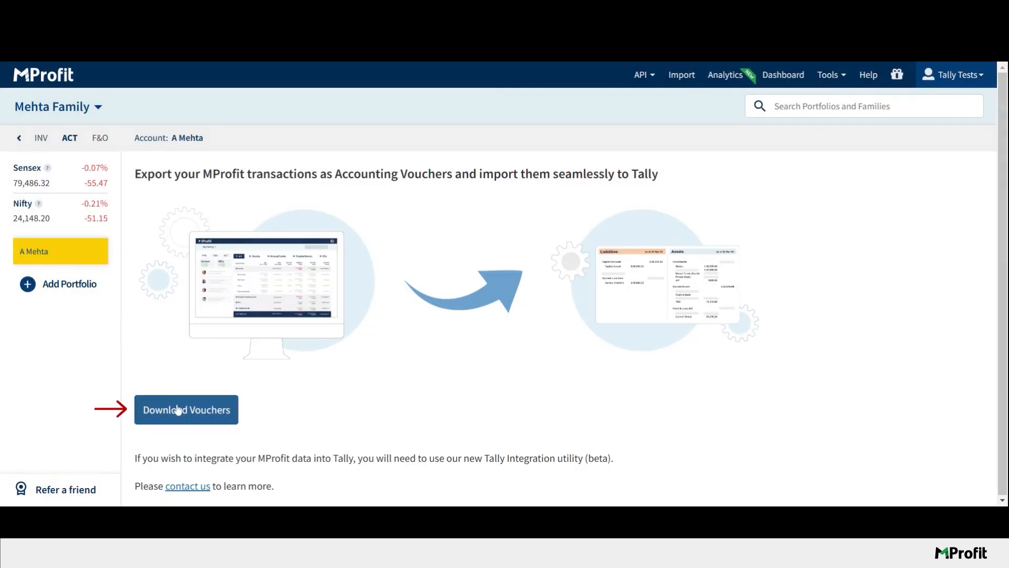
left_click(186, 410)
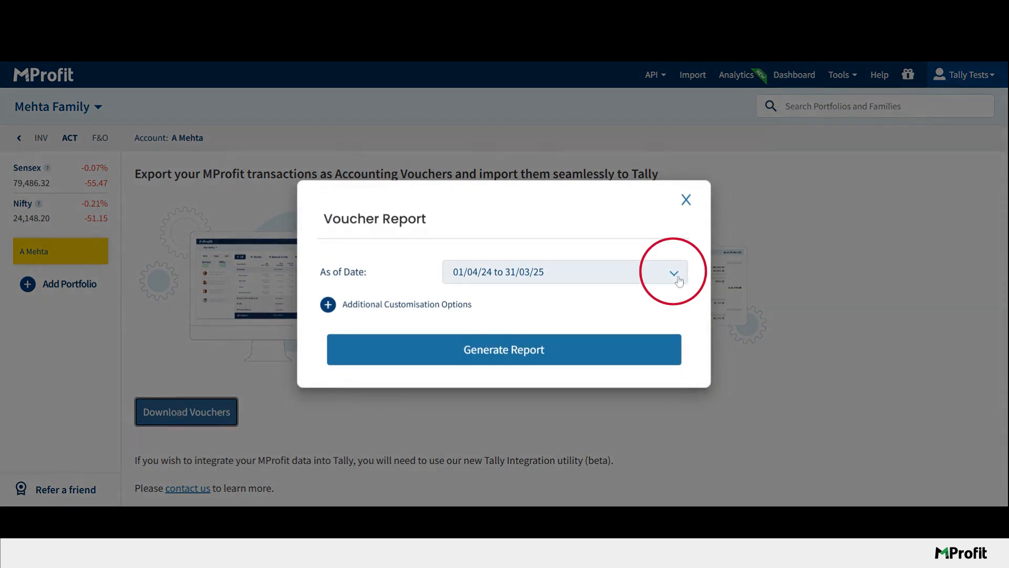
left_click(674, 271)
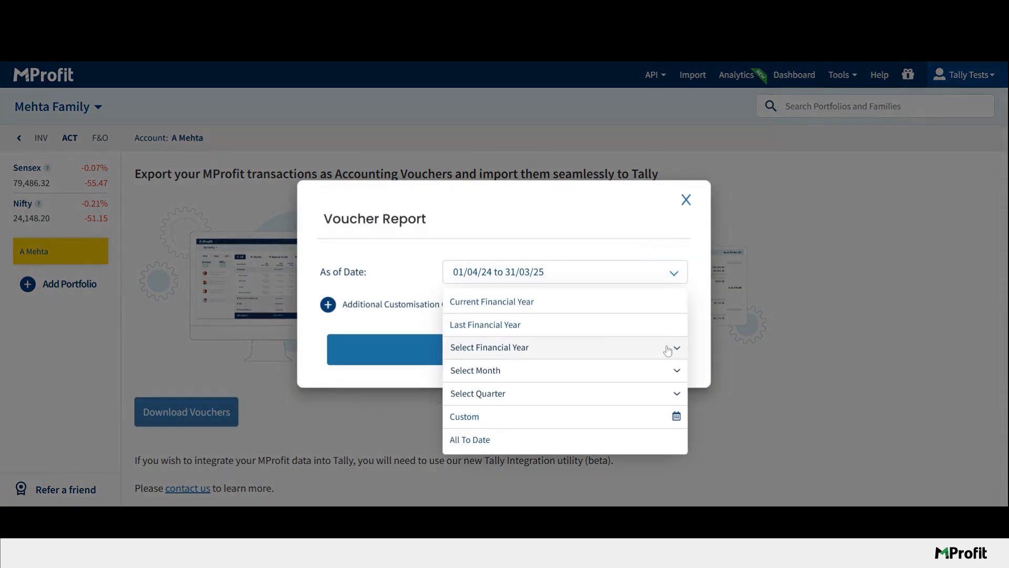
left_click(503, 349)
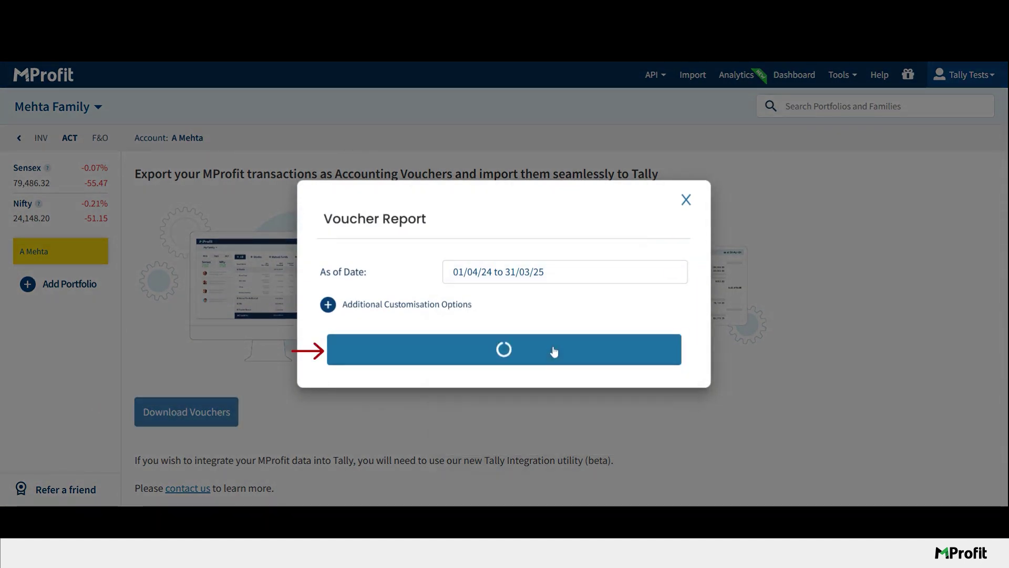
left_click(505, 349)
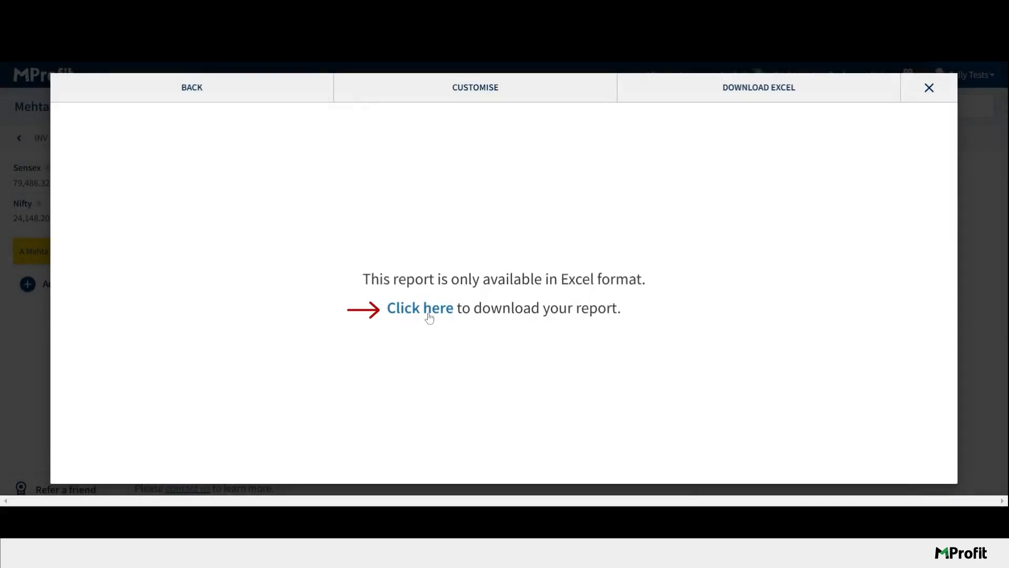
left_click(420, 308)
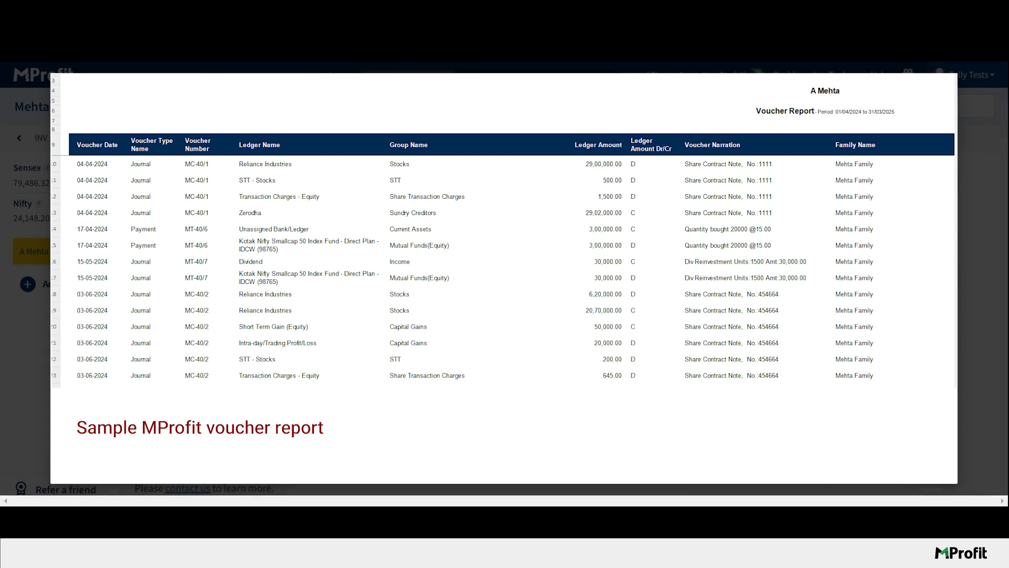
mouse_move(326, 65)
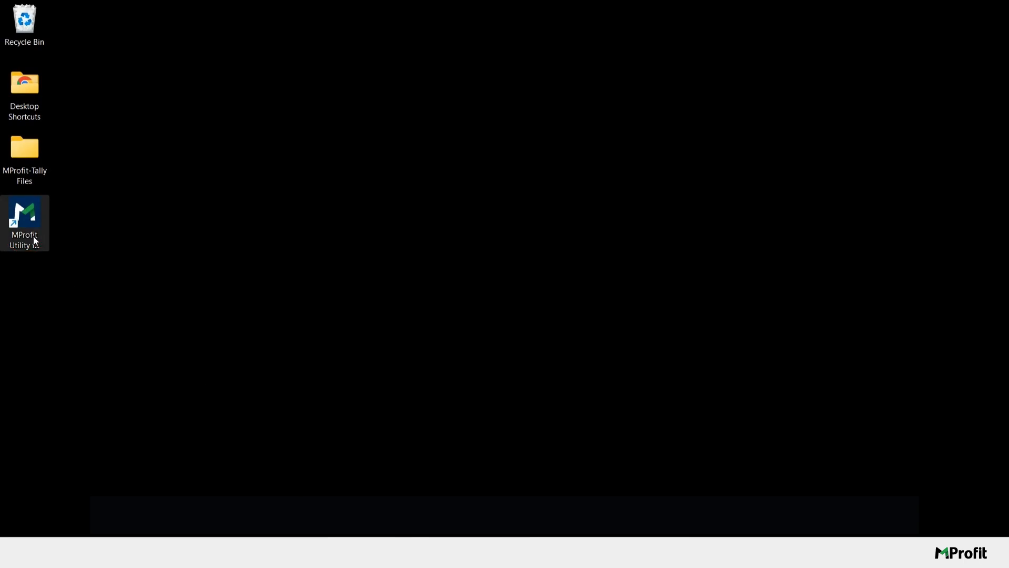
Launch the Tally import utility and set its working folder to MProfit-Tally Files.
double_click(25, 214)
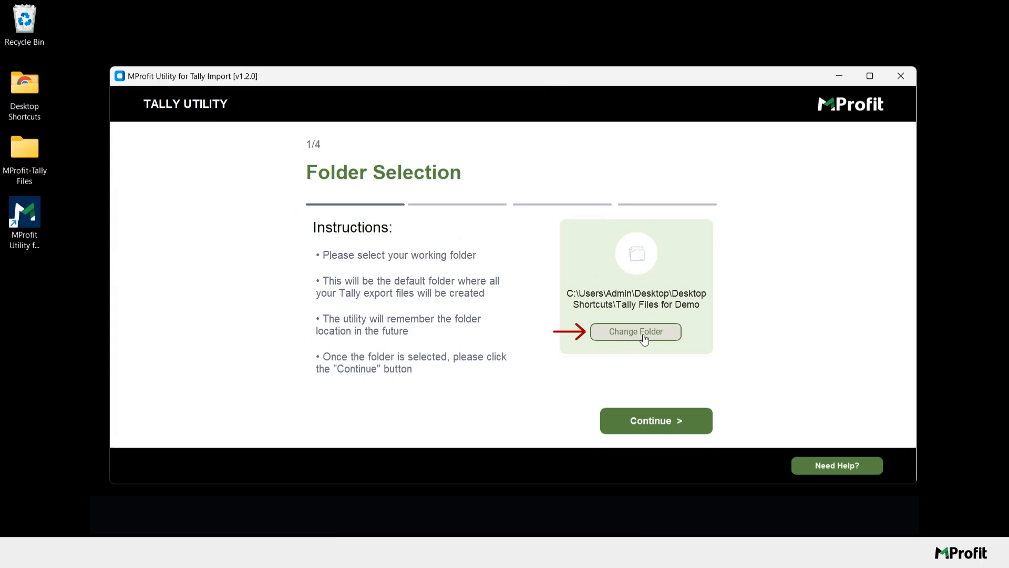
left_click(635, 331)
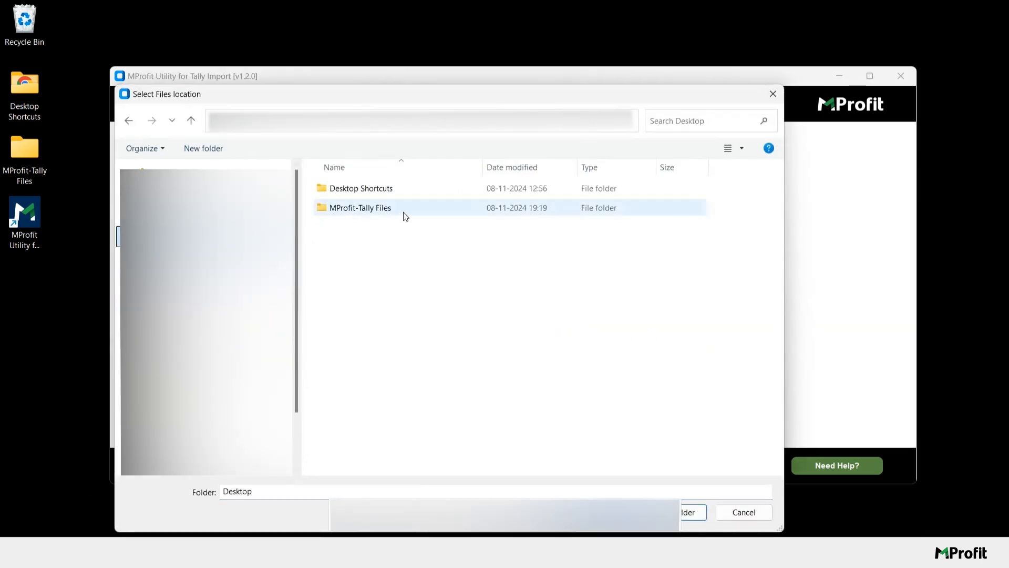
left_click(360, 208)
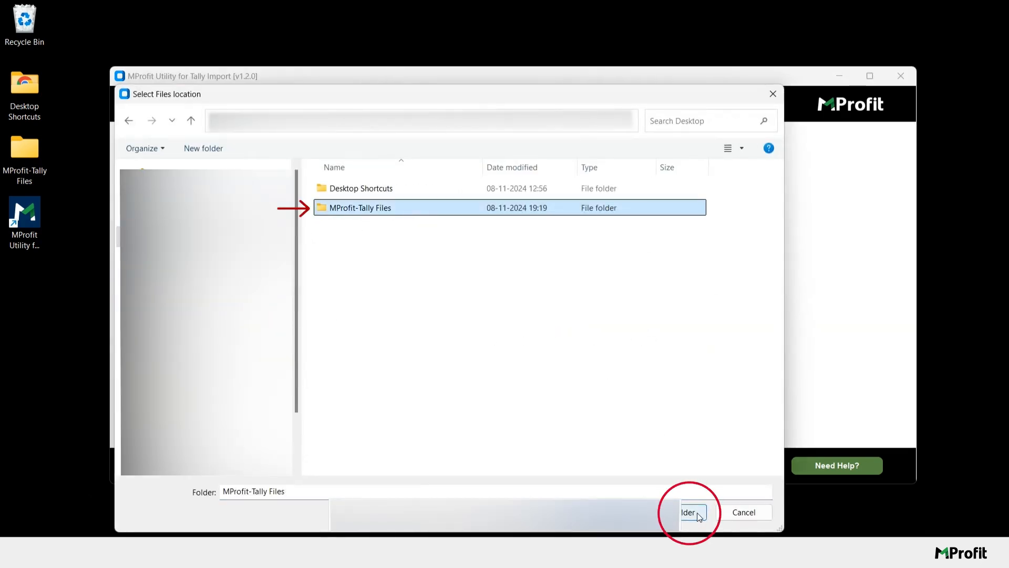
left_click(690, 512)
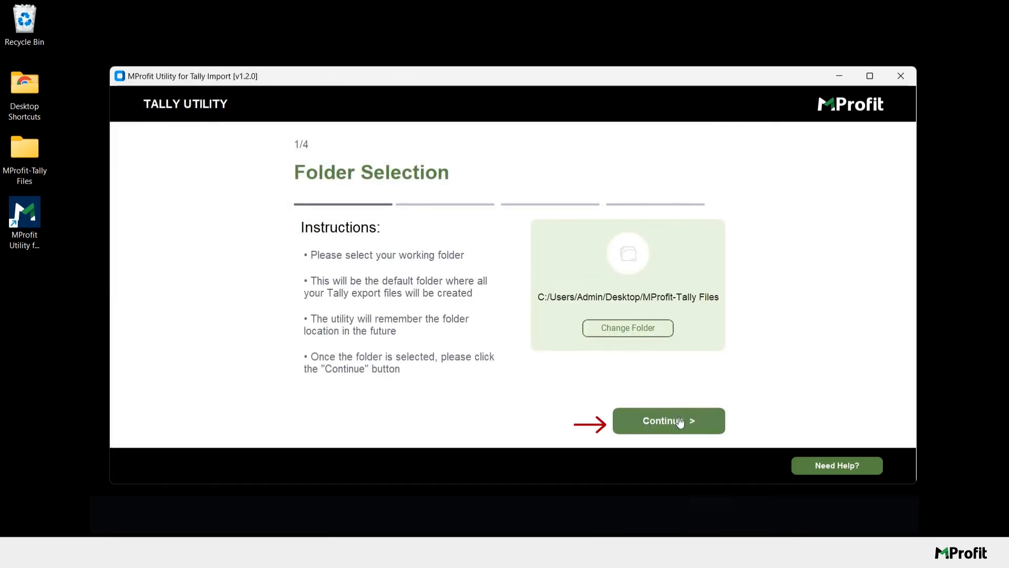
Load the downloaded Mehta voucher report spreadsheet into the utility.
left_click(669, 421)
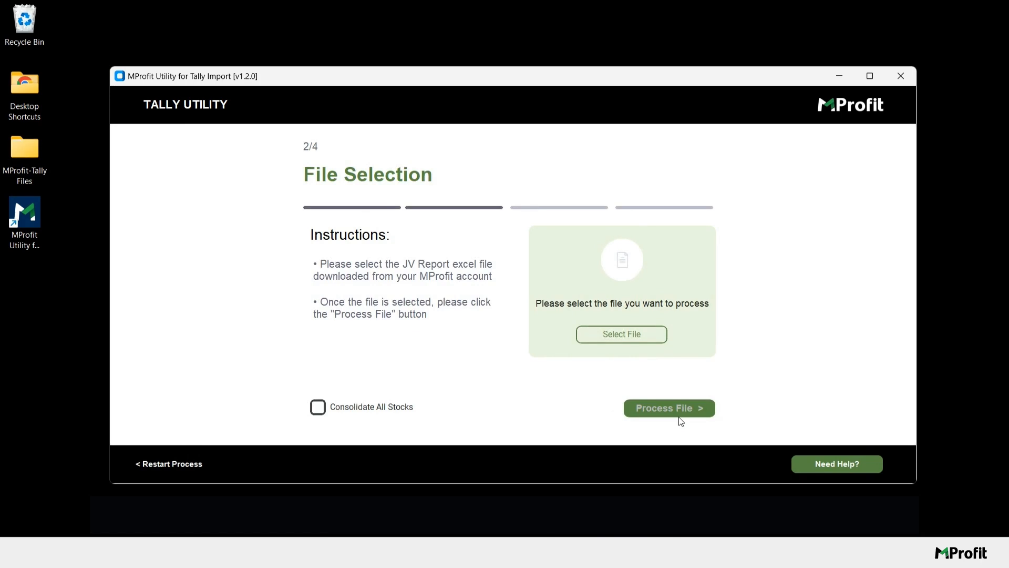
left_click(621, 334)
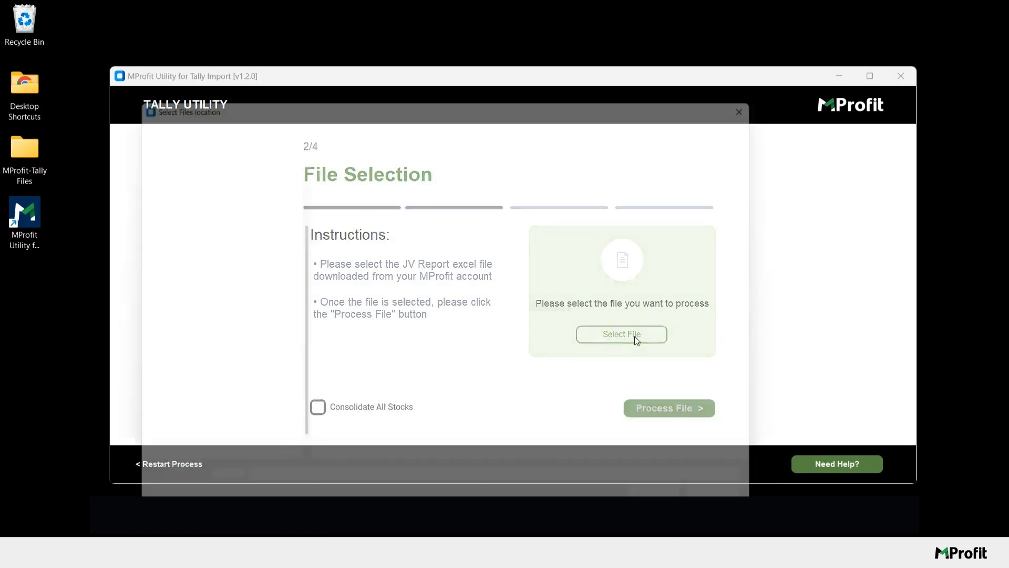
left_click(621, 334)
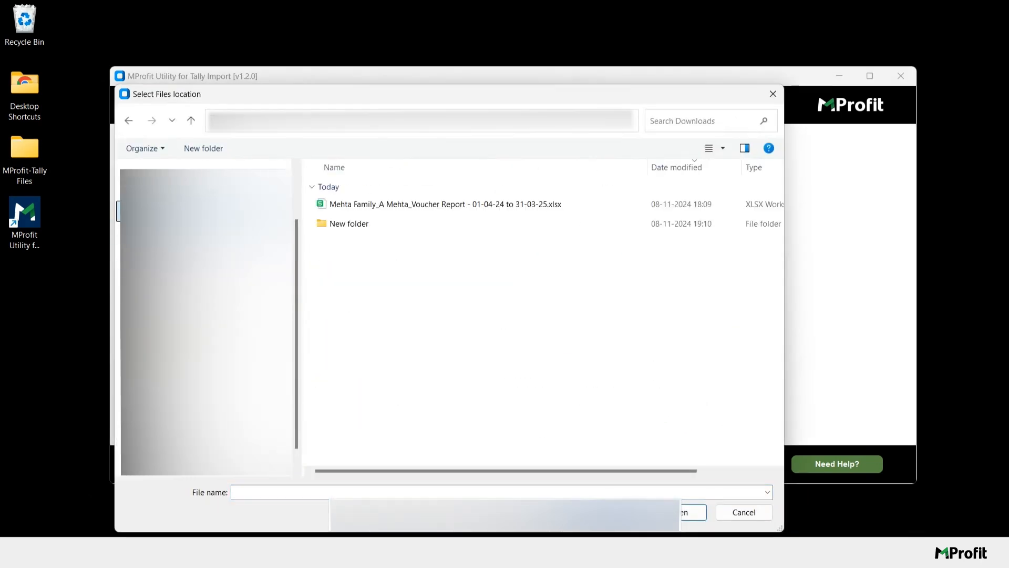
left_click(444, 204)
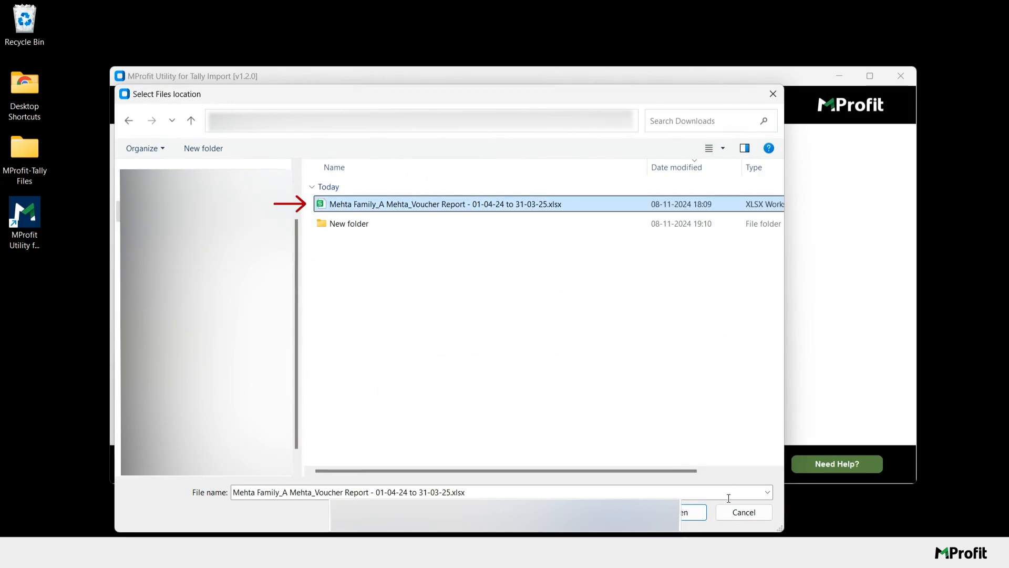
left_click(686, 512)
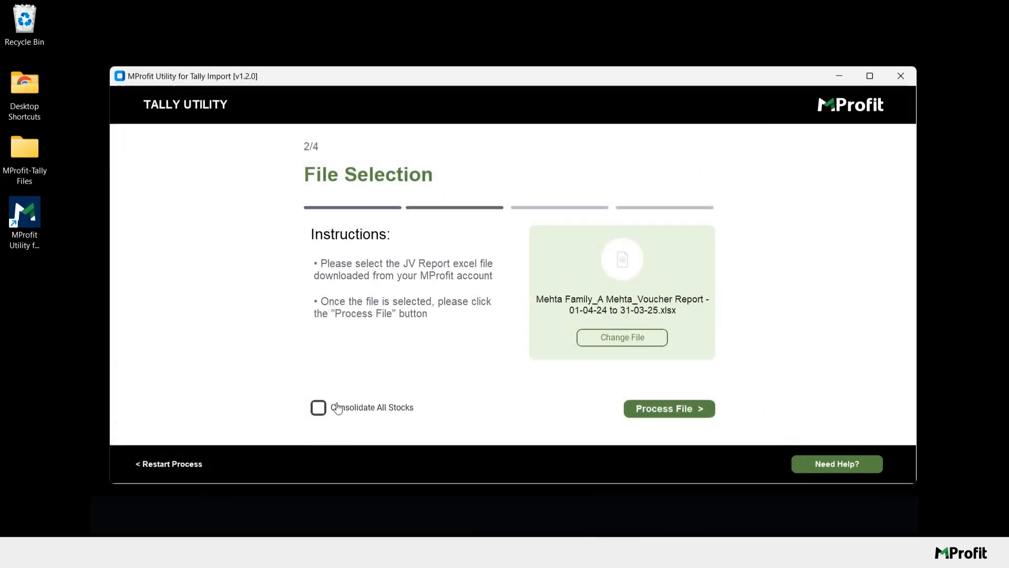
Process the report with 'Consolidate All Stocks' turned off.
left_click(318, 407)
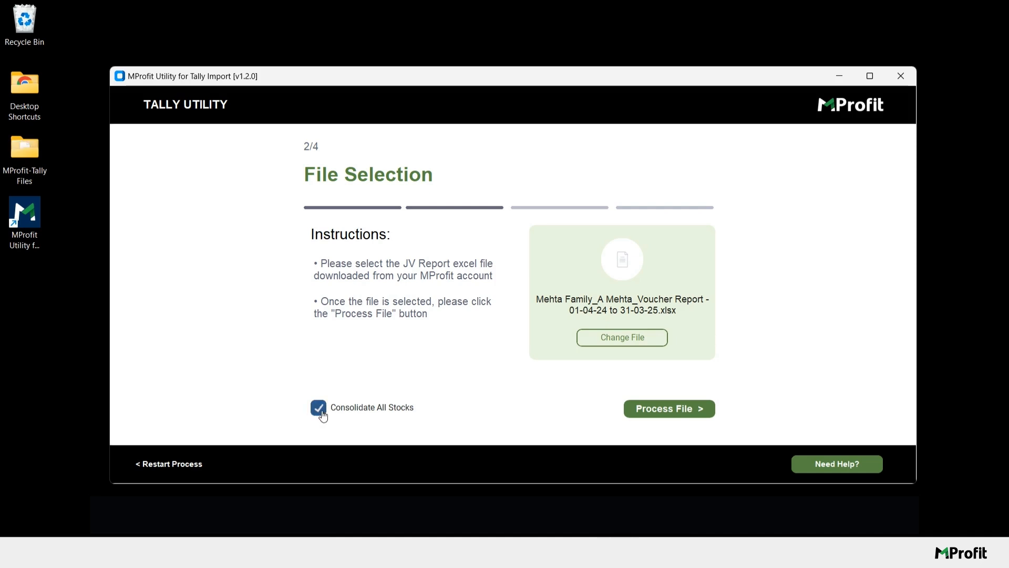
left_click(319, 407)
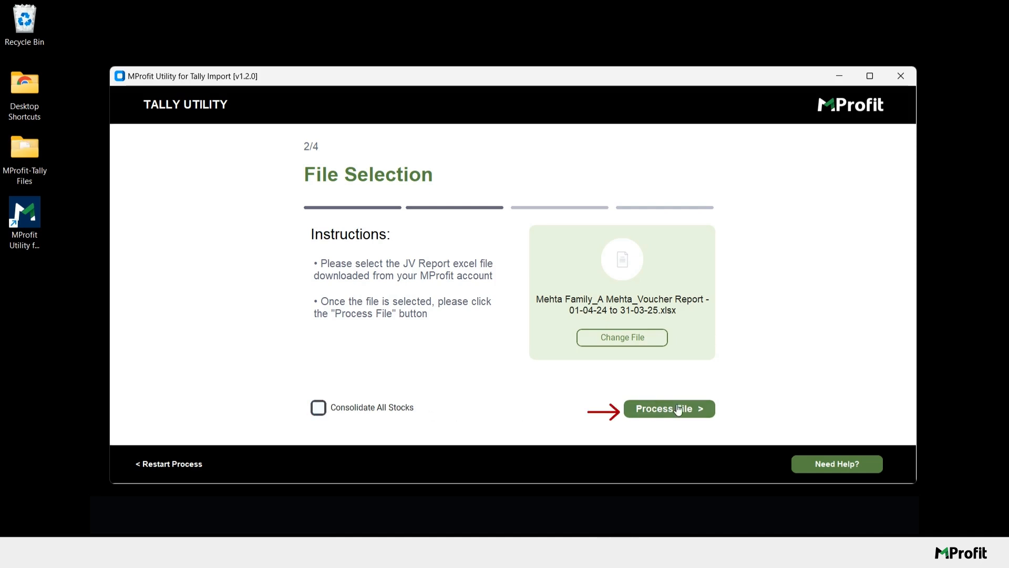
left_click(669, 408)
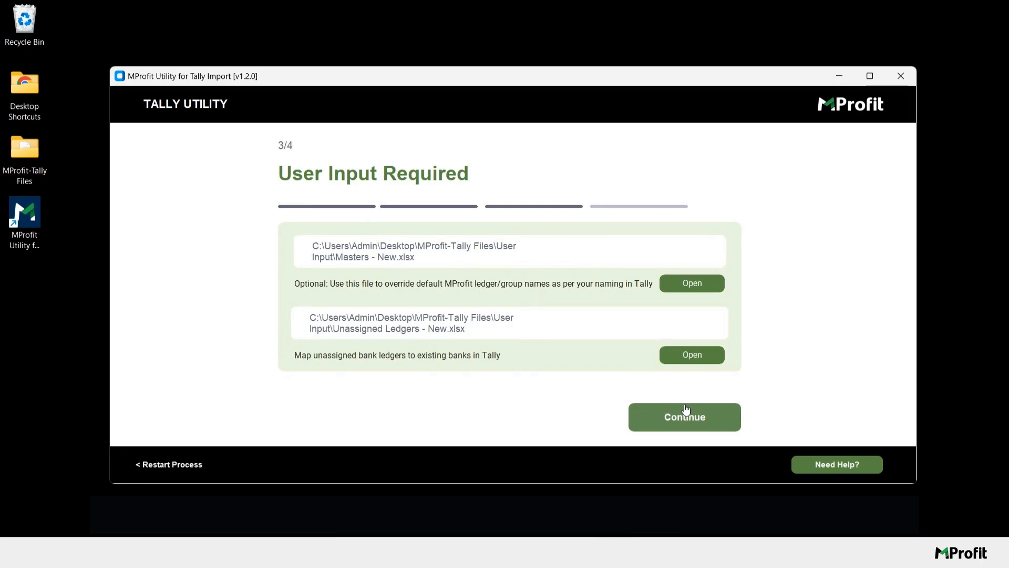
mouse_move(732, 325)
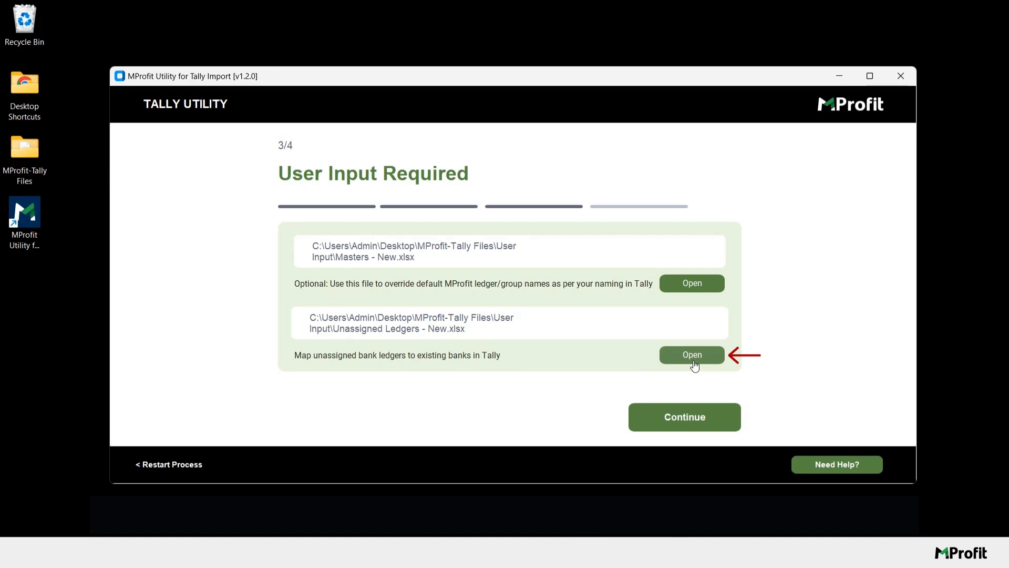
mouse_move(701, 292)
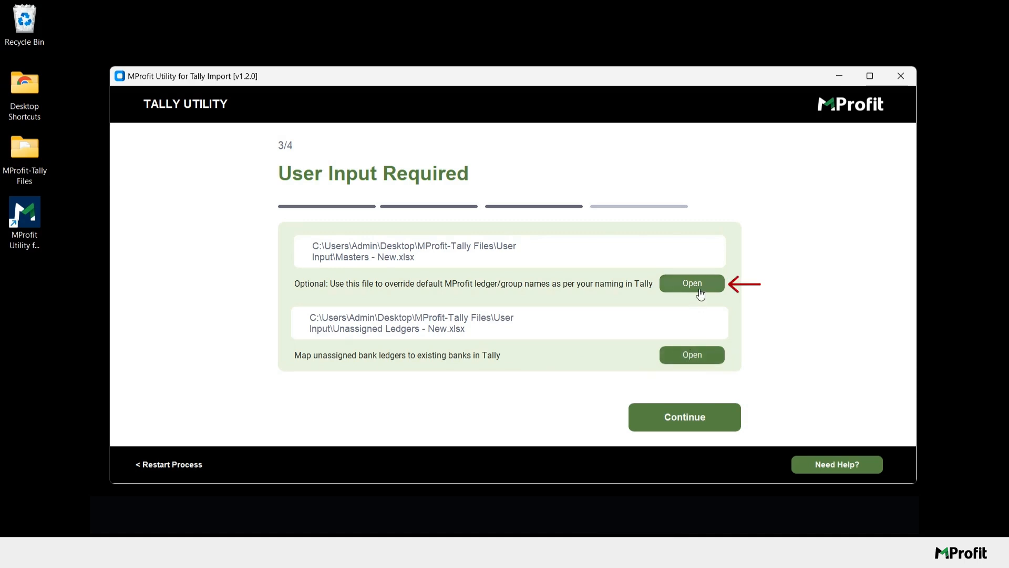
View the Masters - New.xlsx file for overriding ledger and group names.
left_click(692, 283)
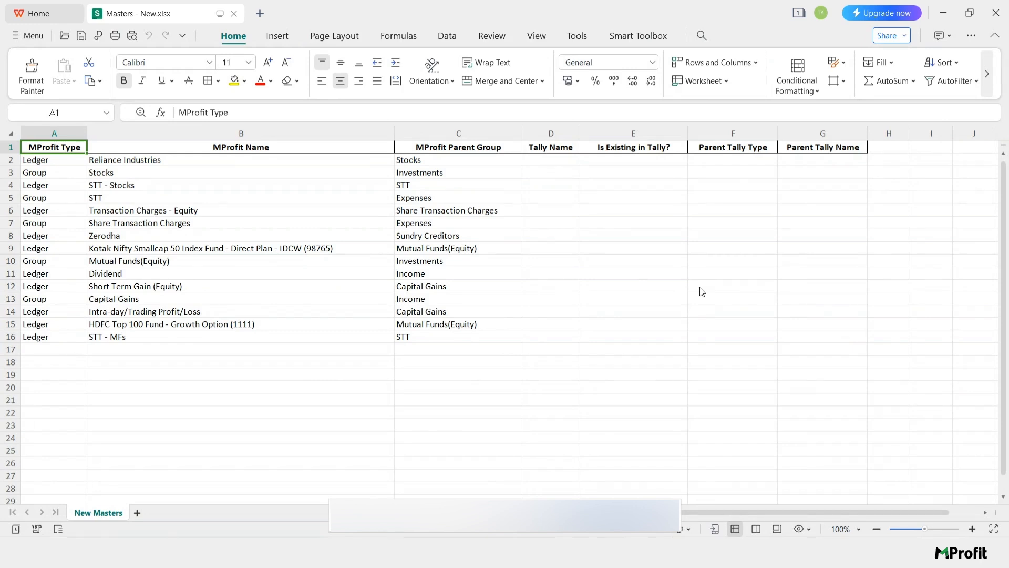
mouse_move(272, 164)
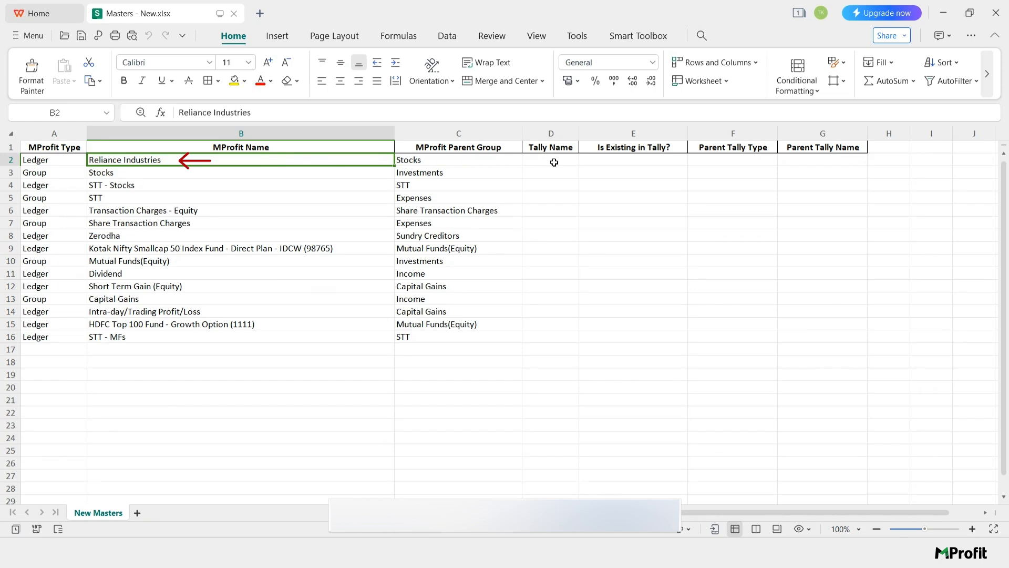
Inspect the Tally Name column for Reliance Industries, then view Unassigned Ledgers - New.xlsx.
left_click(551, 159)
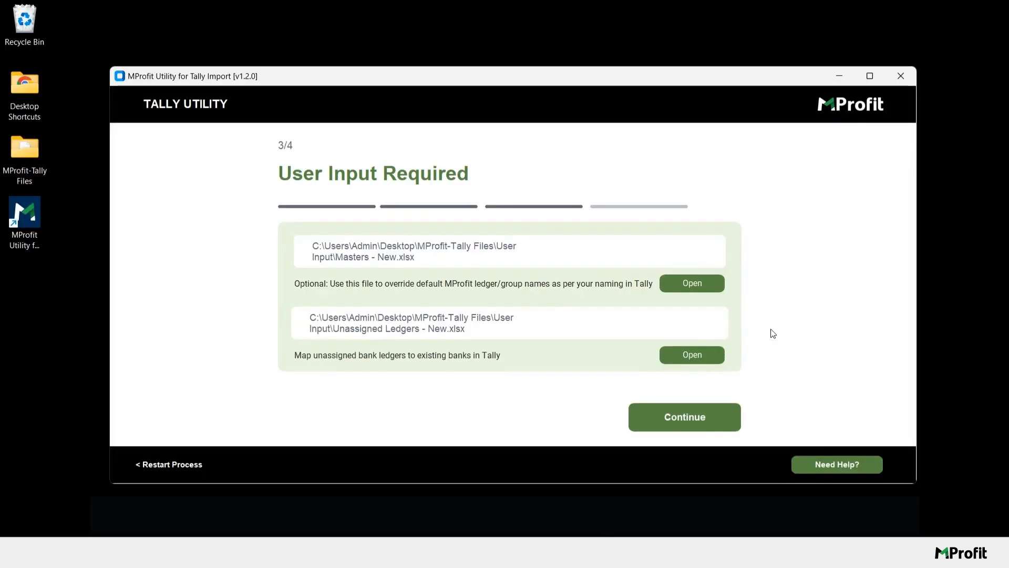
mouse_move(716, 359)
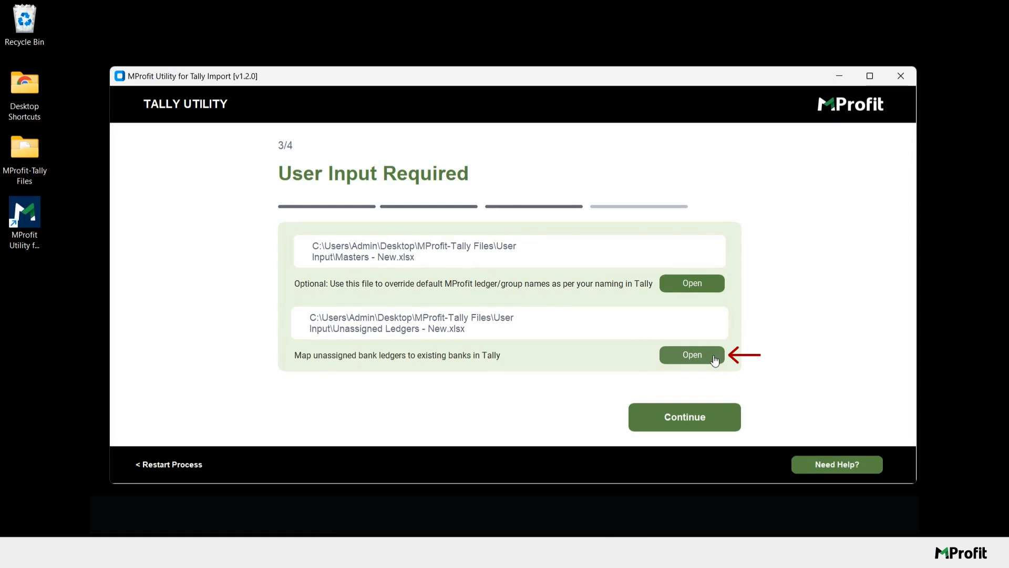
left_click(691, 355)
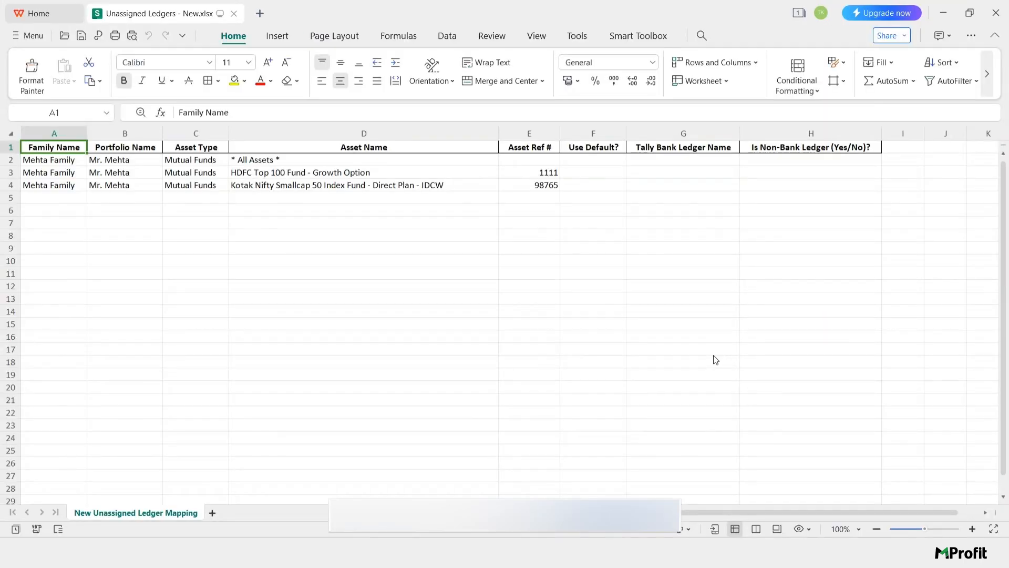
Enter 'Kotak' as the Tally bank ledger name for all assets.
left_click(683, 163)
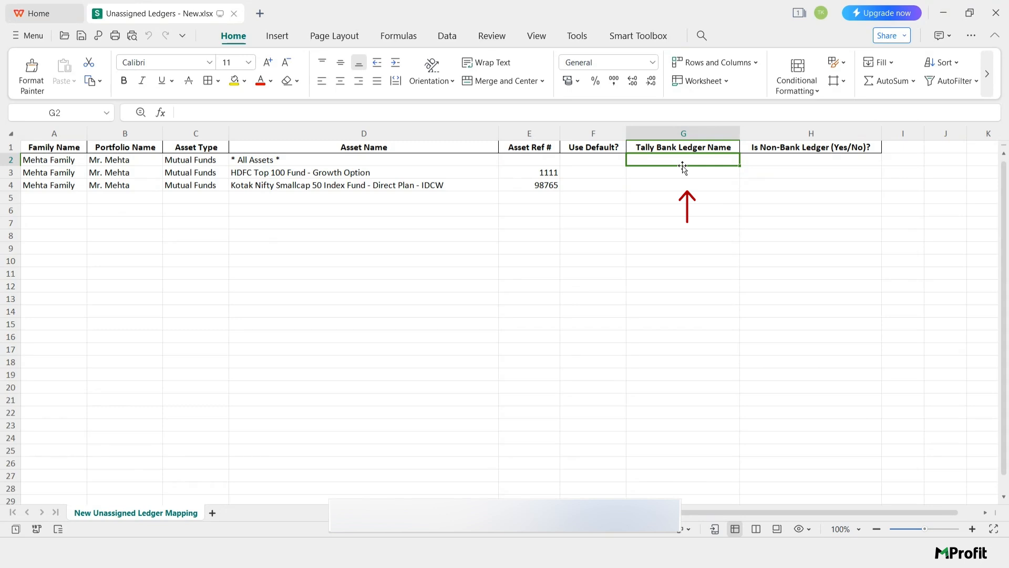
type("Kotak")
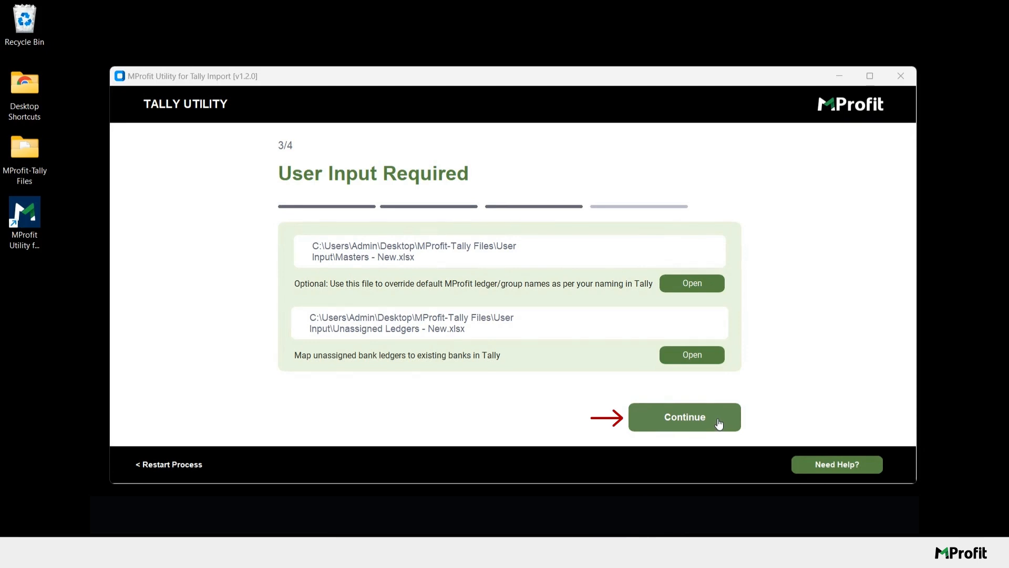
Generate the Tally Groups, Ledgers and Transactions files and view the Final Exports folder.
left_click(684, 417)
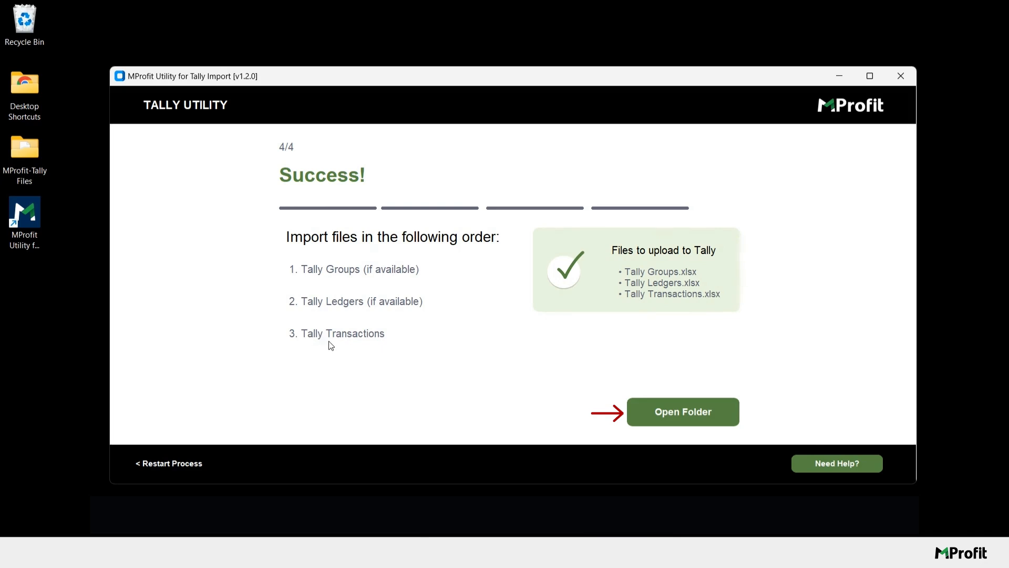
left_click(683, 411)
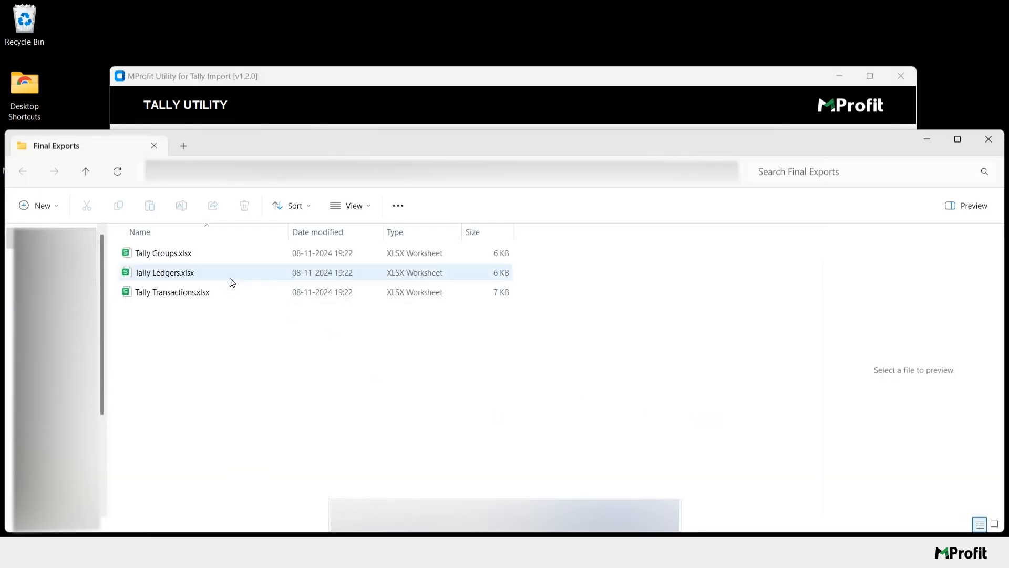
Select the generated Tally Ledgers.xlsx in the Final Exports folder.
left_click(172, 292)
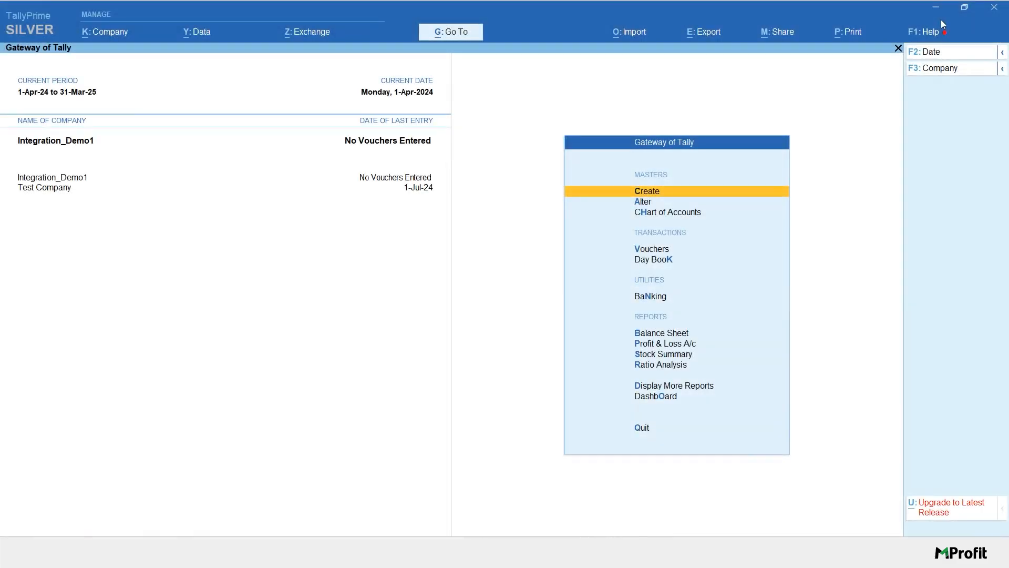
mouse_move(703, 95)
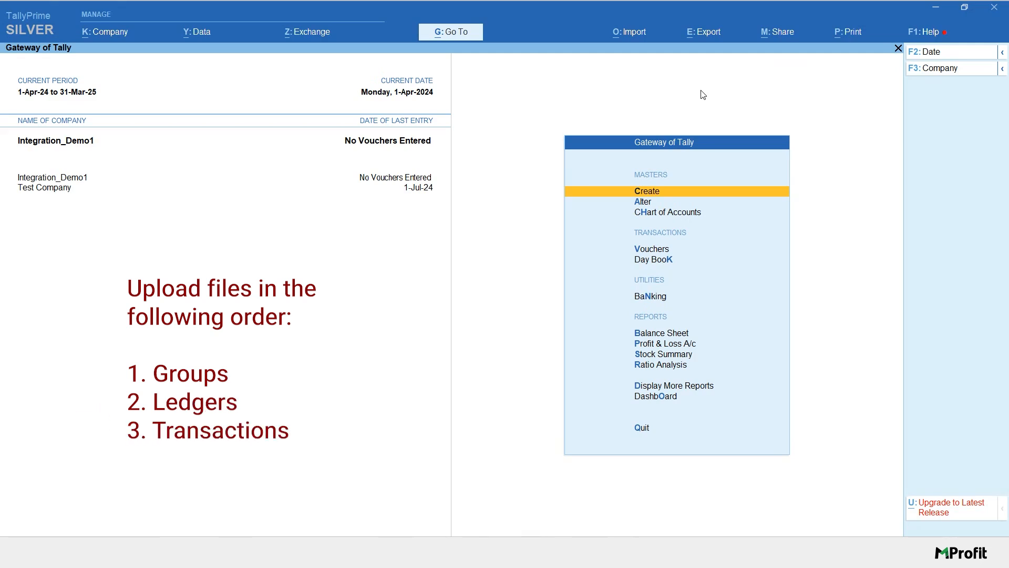
Bring up TallyPrime's company data import options.
left_click(632, 31)
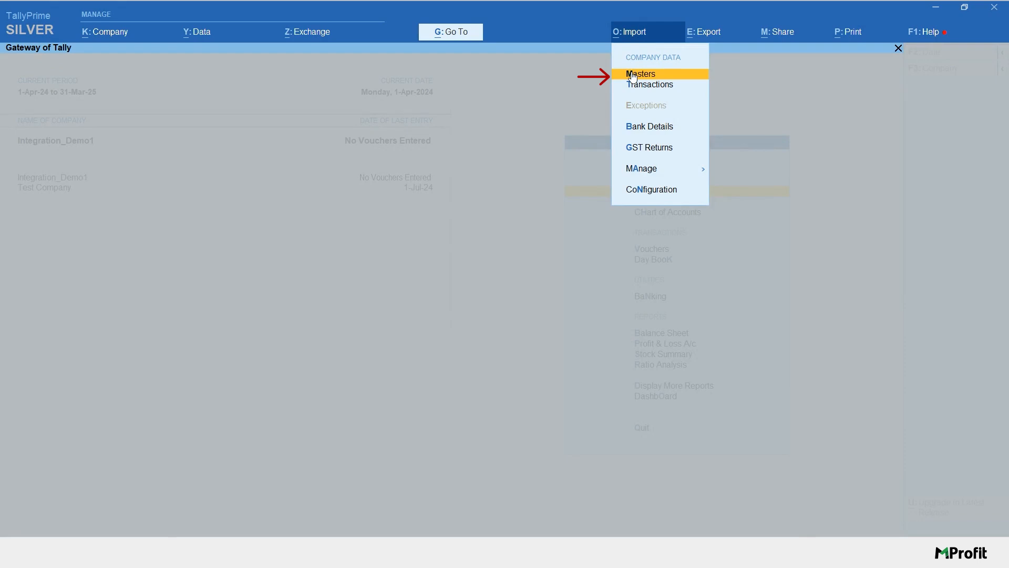
Configure a masters import of Tally Groups.xlsx, worksheet Group, as Group masters ignoring duplicates.
left_click(641, 74)
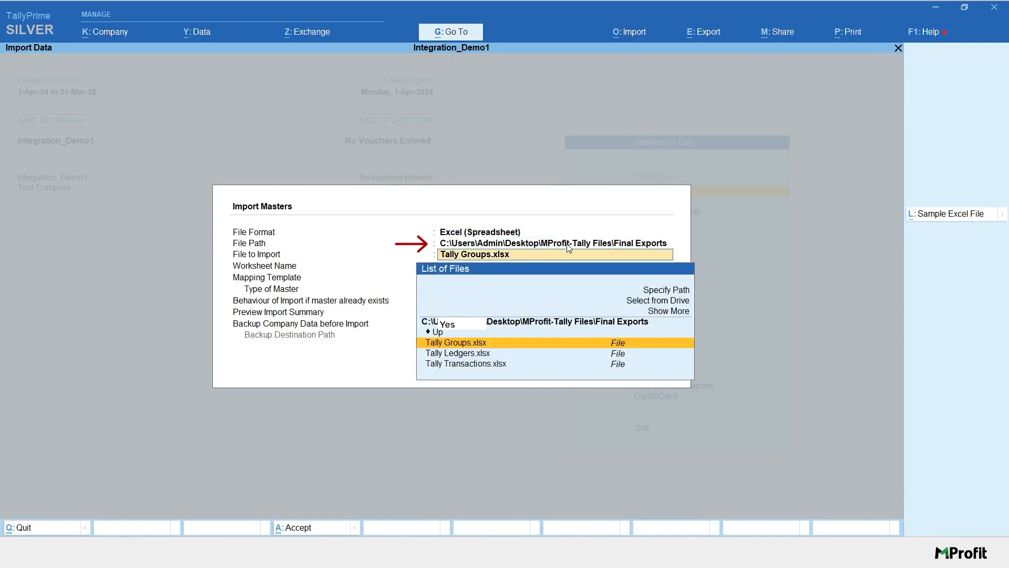
mouse_move(561, 255)
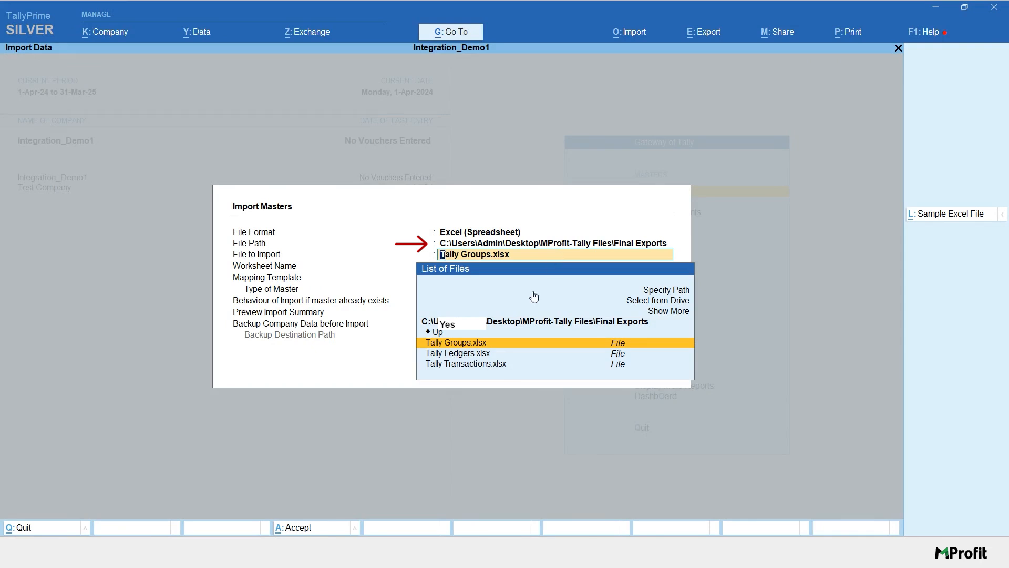
left_click(456, 343)
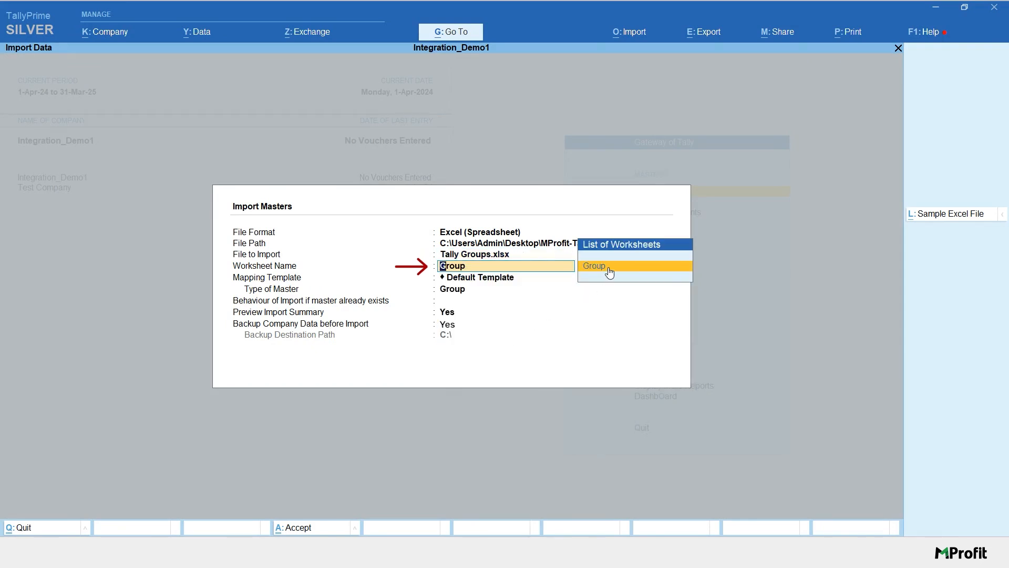
left_click(594, 265)
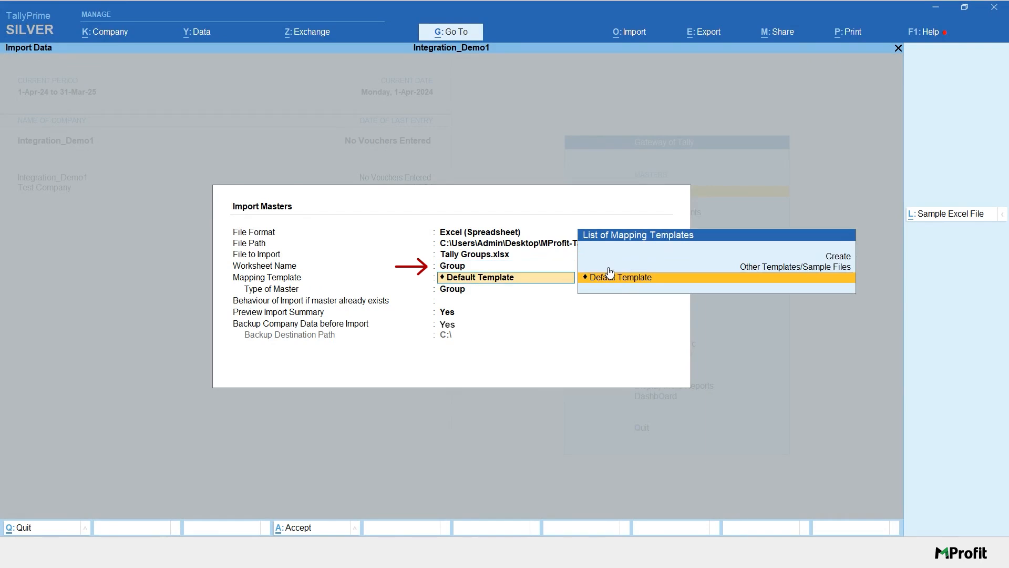
mouse_move(614, 280)
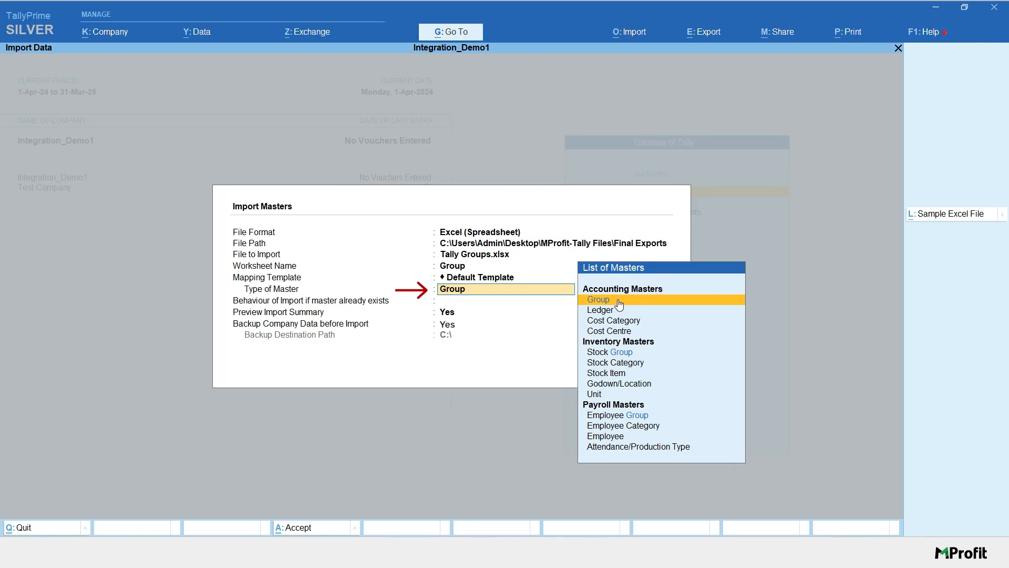
left_click(598, 299)
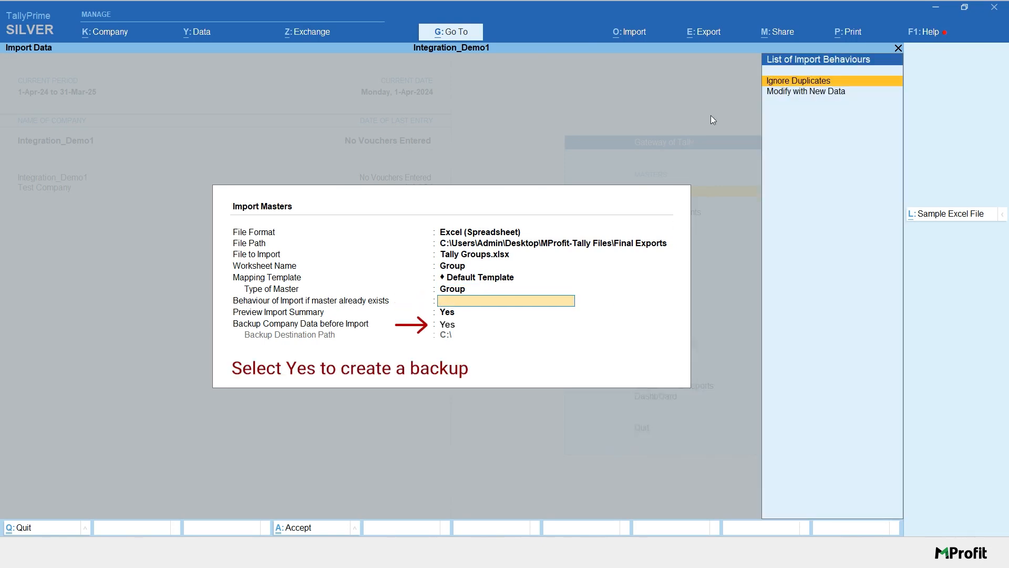
left_click(798, 81)
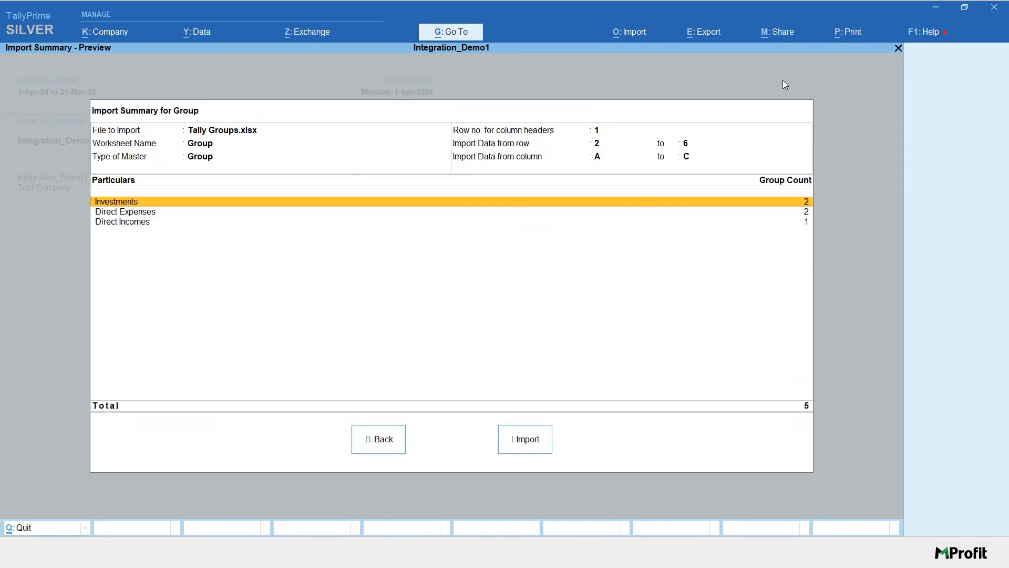
mouse_move(615, 373)
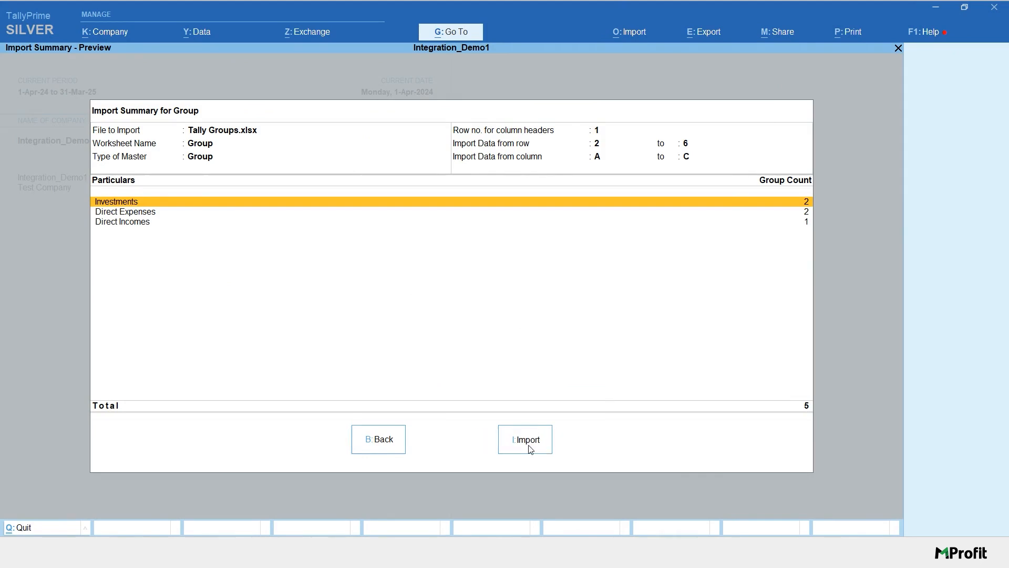
Import the five previewed groups from Tally Groups.xlsx into the company.
left_click(525, 439)
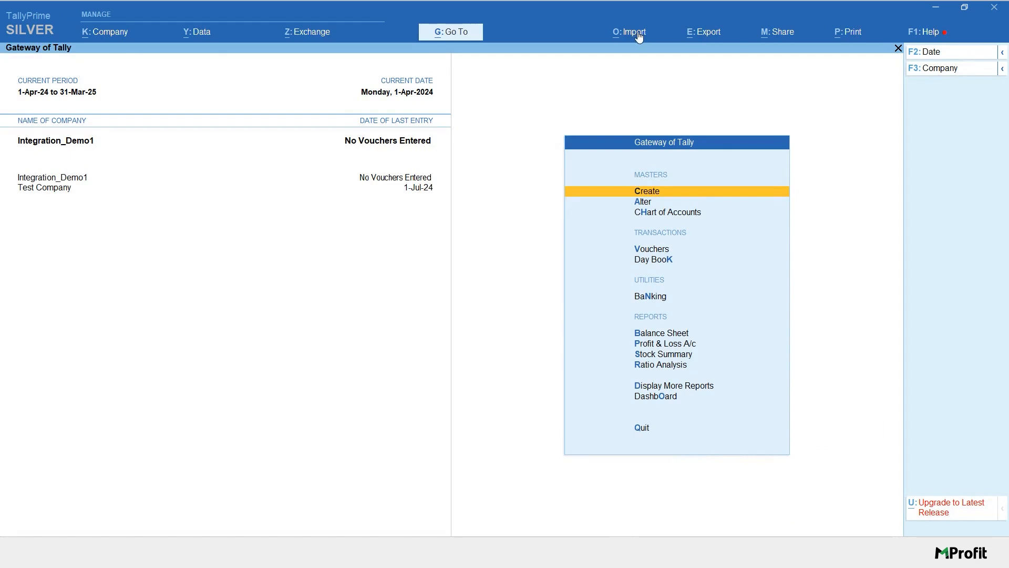
Configure a masters import of Tally Ledgers.xlsx as Ledger masters and preview its 10 ledgers.
left_click(634, 32)
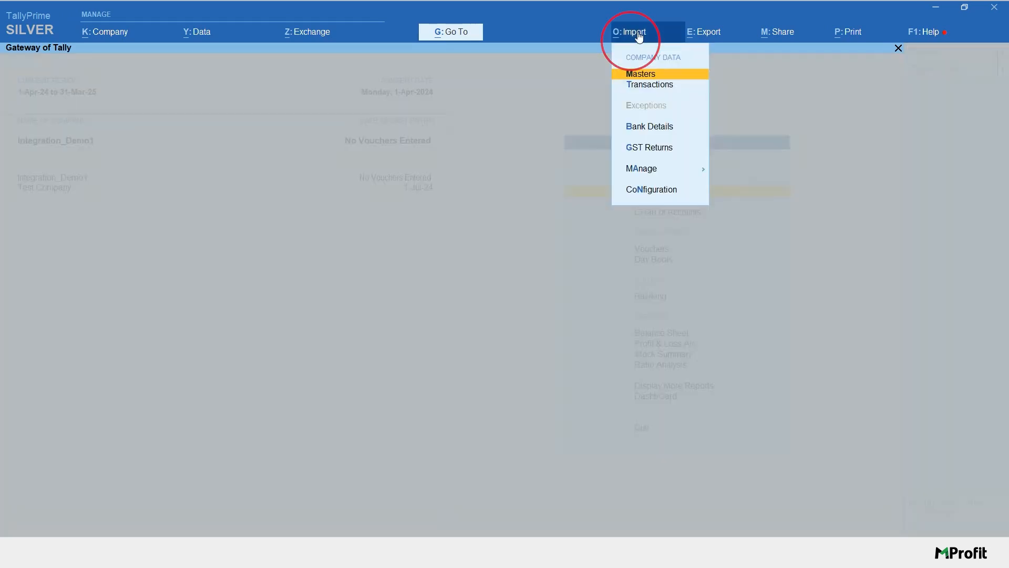
left_click(640, 73)
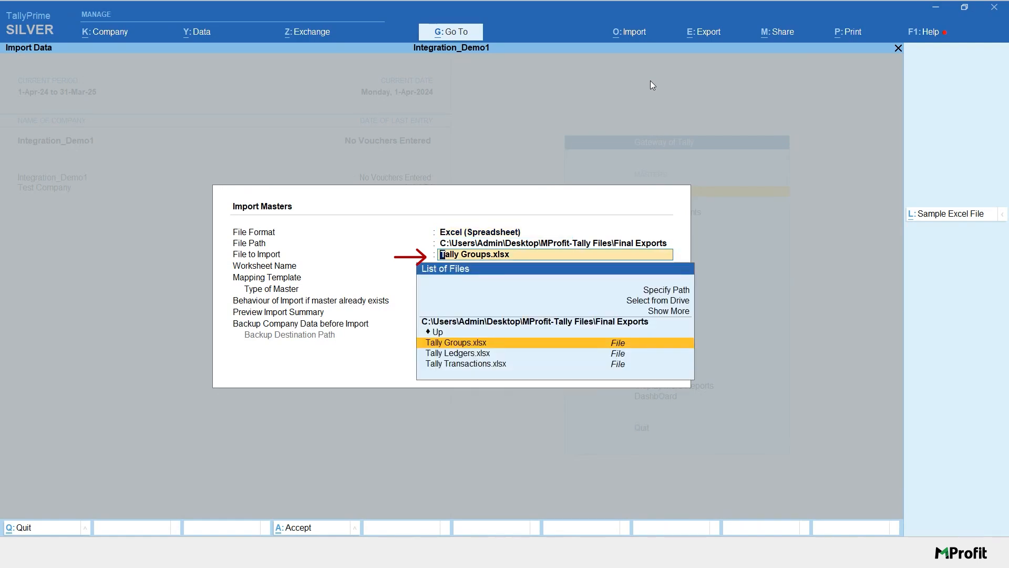
left_click(458, 353)
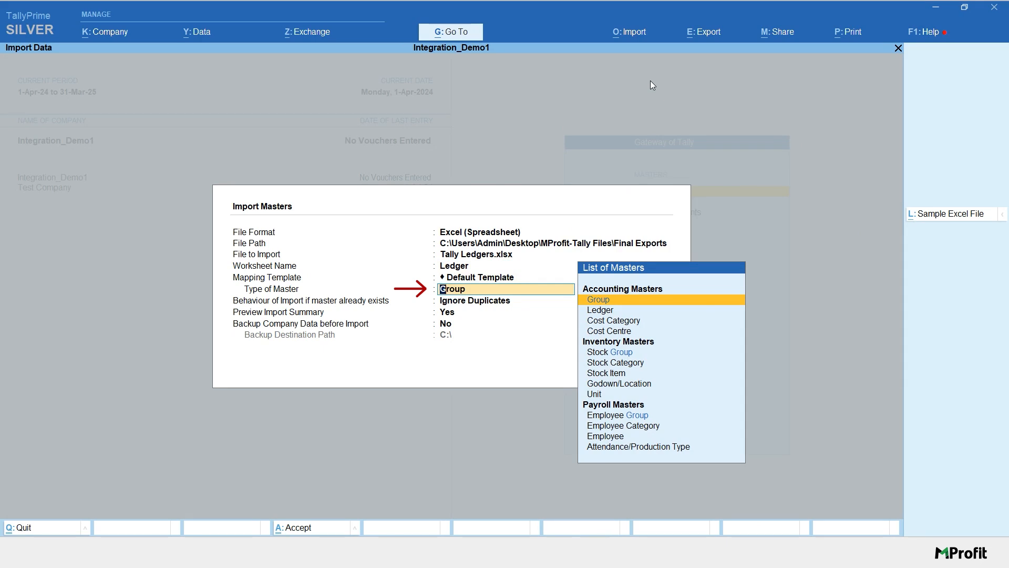
left_click(600, 309)
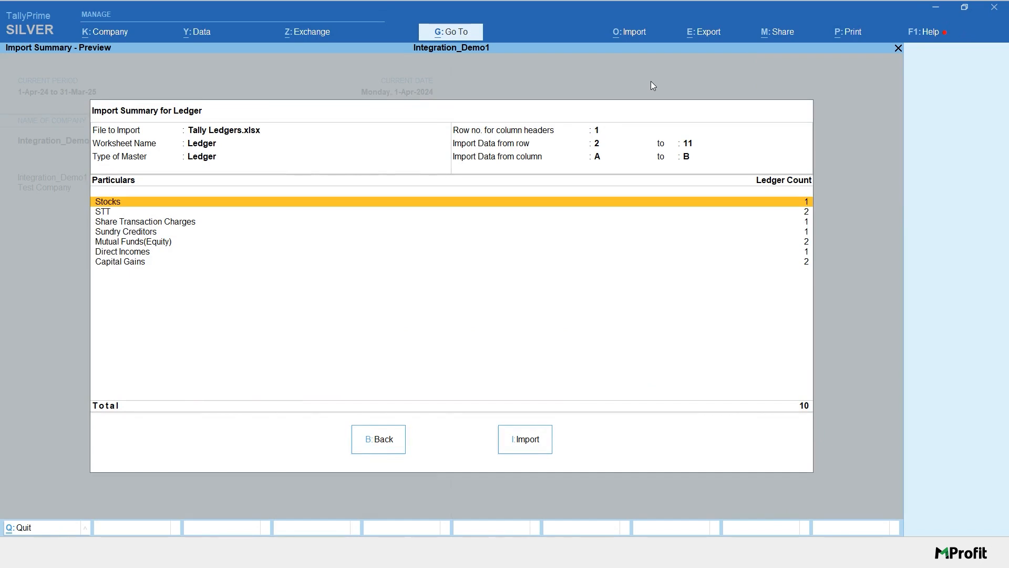
mouse_move(655, 111)
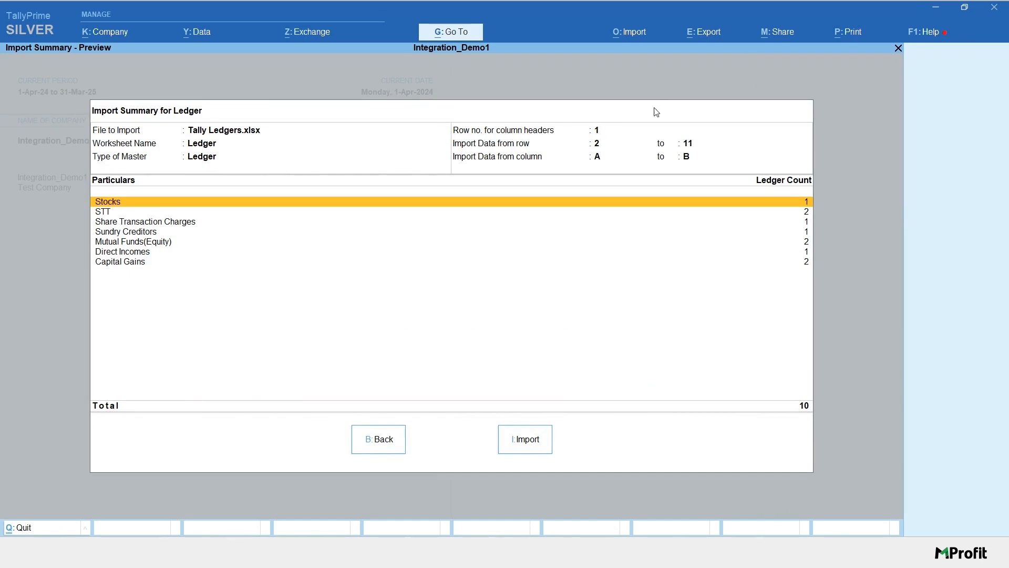
mouse_move(658, 215)
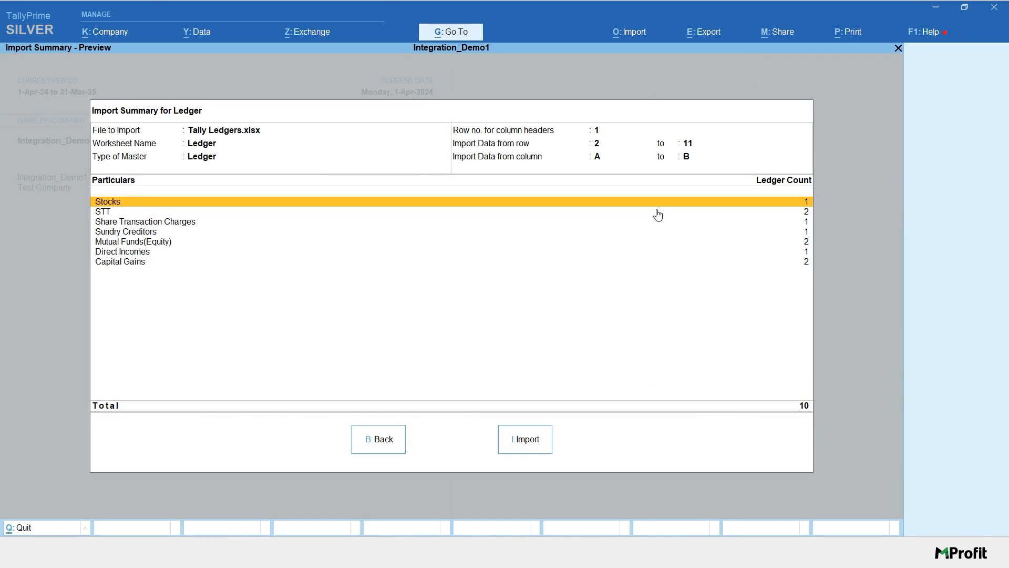
mouse_move(540, 445)
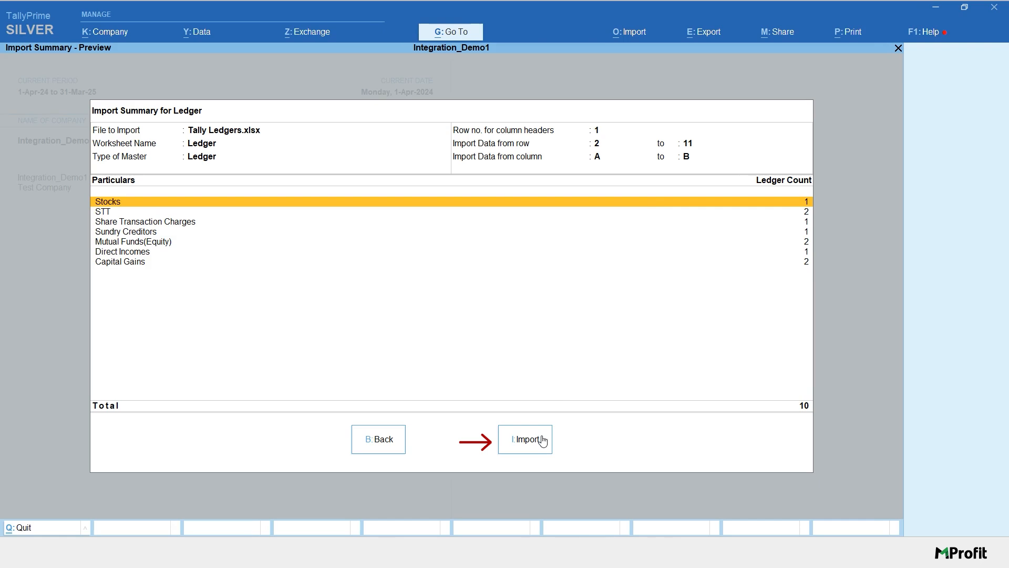
Import the 10 ledger masters from Tally Ledgers.xlsx and dismiss the success message.
left_click(525, 440)
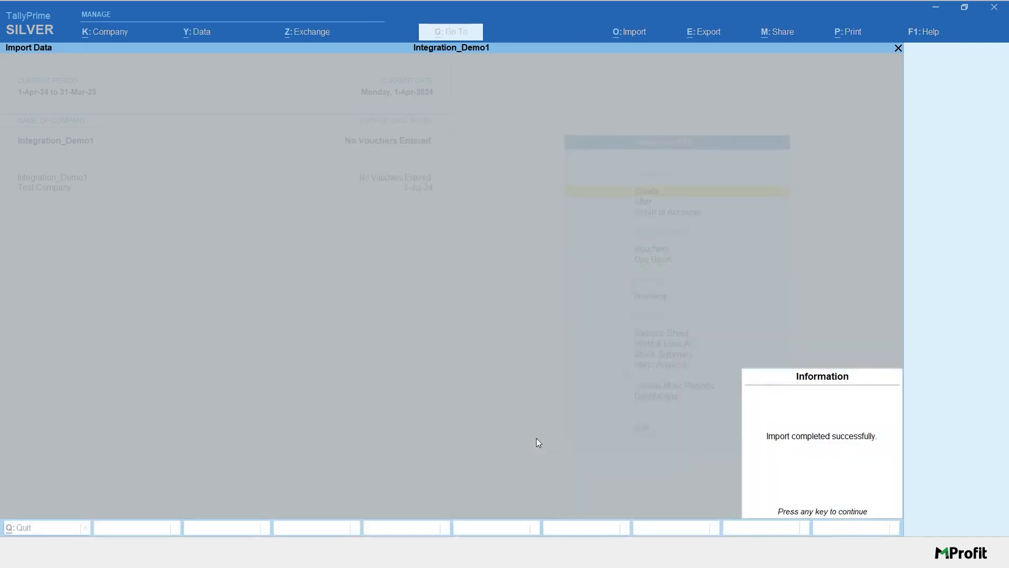
key("Enter")
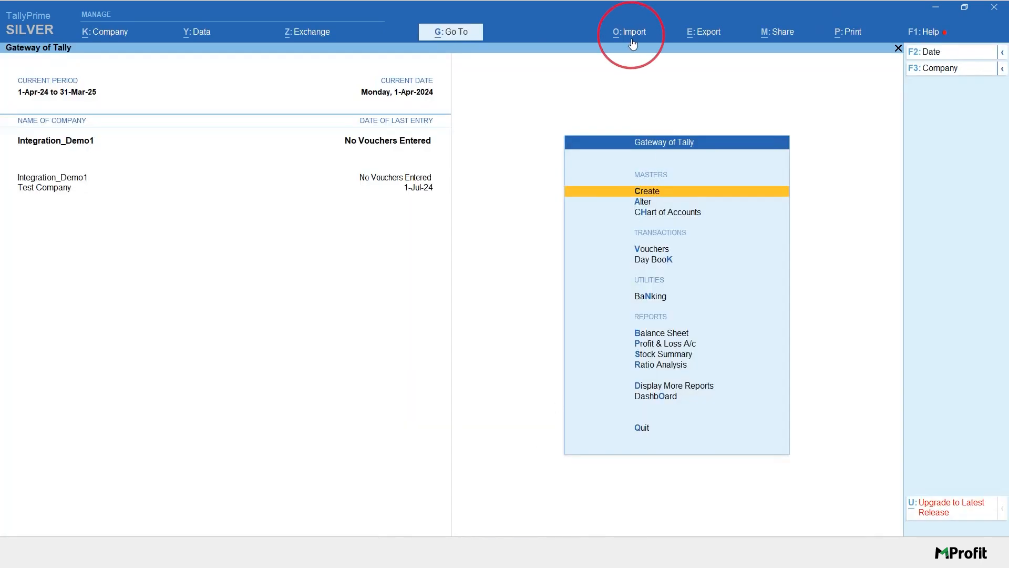
Configure a transactions import of Tally Transactions.xlsx with its worksheet and the Default Template, previewing 6 vouchers.
left_click(630, 31)
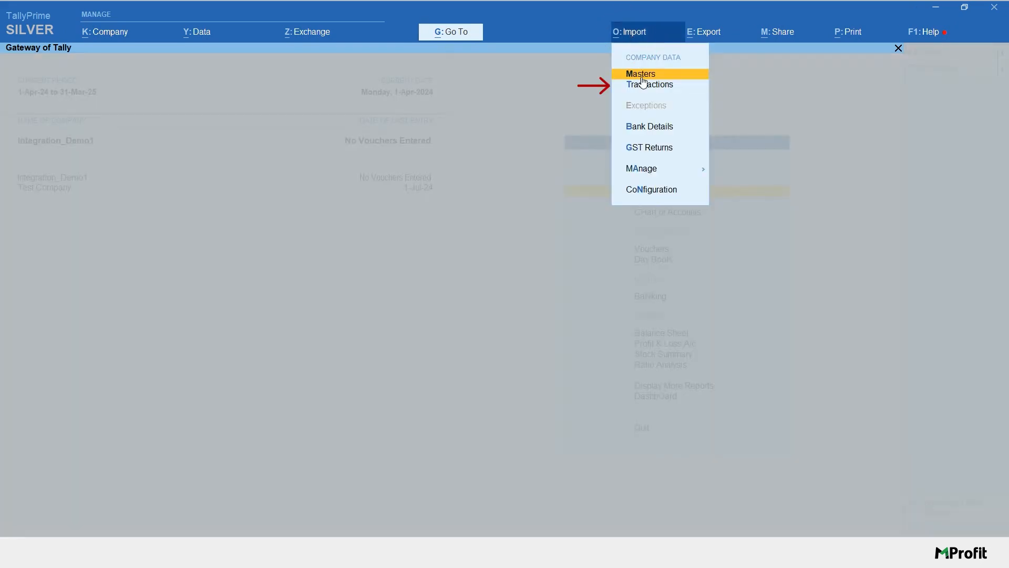
left_click(649, 84)
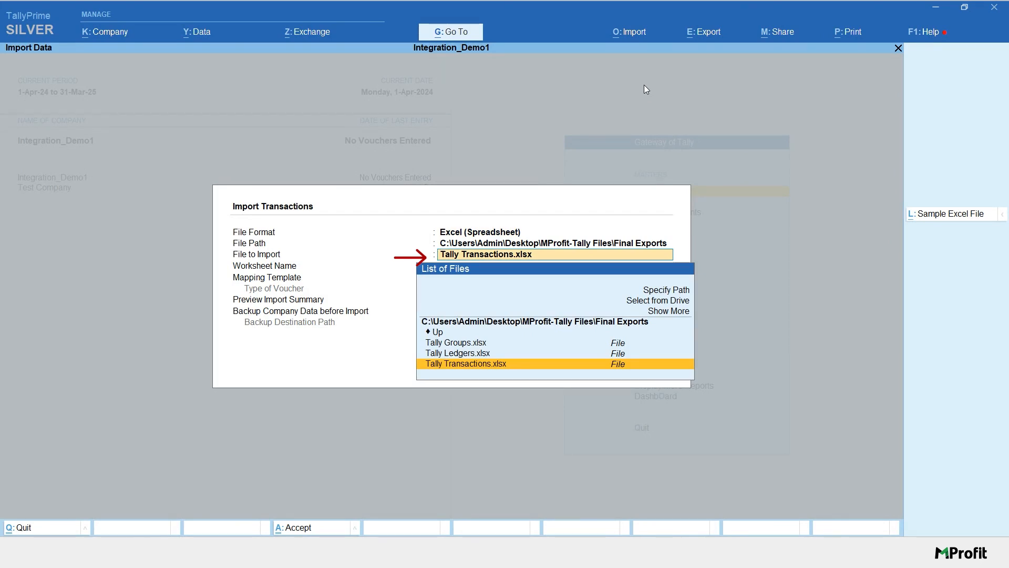
left_click(465, 363)
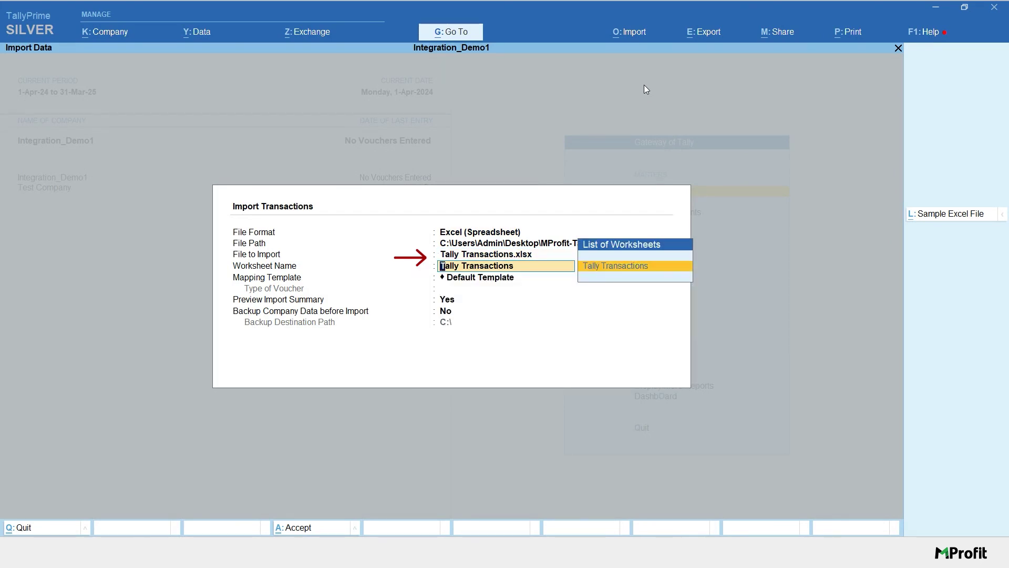
mouse_move(642, 273)
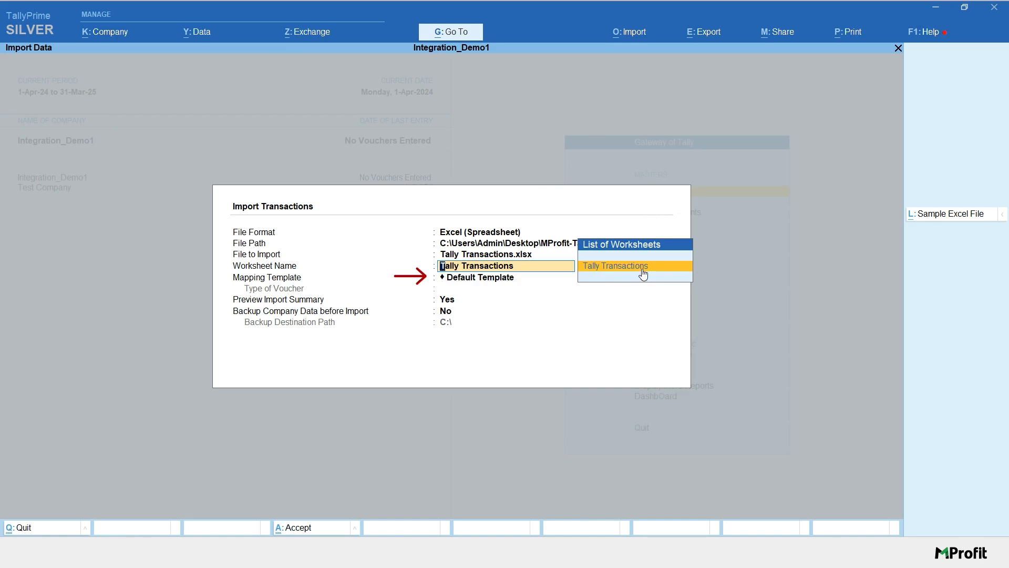
left_click(615, 266)
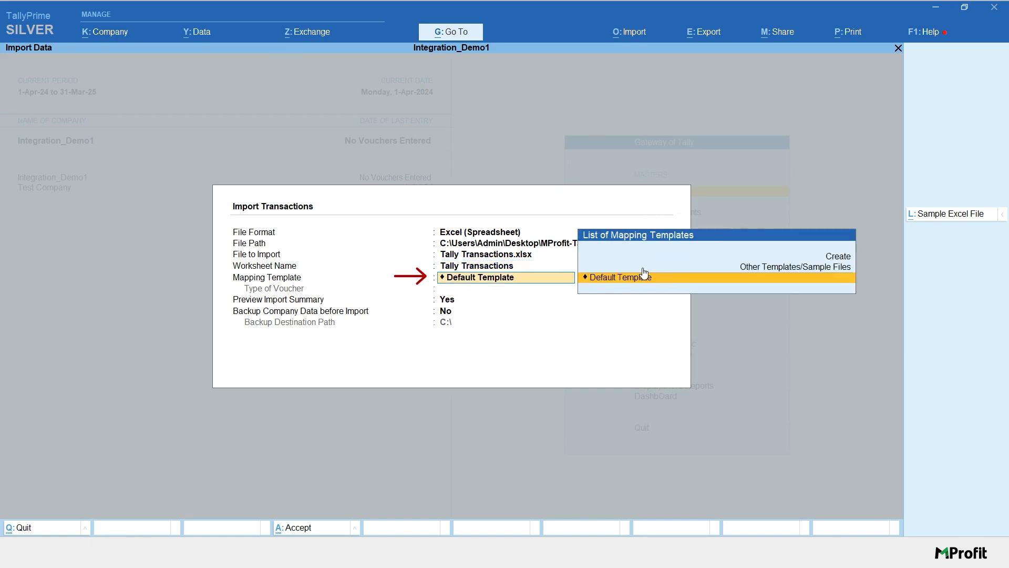
left_click(620, 277)
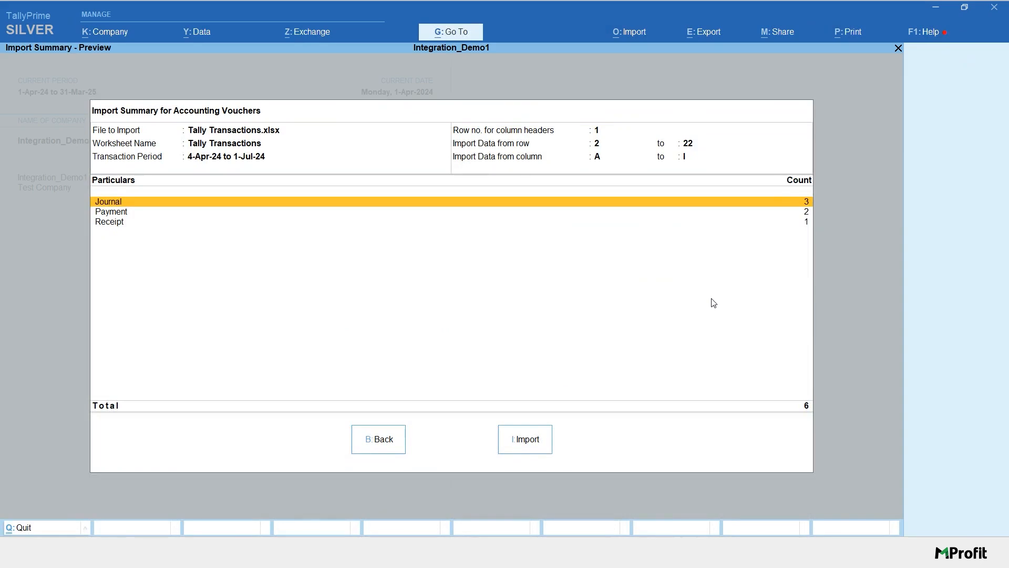
mouse_move(529, 434)
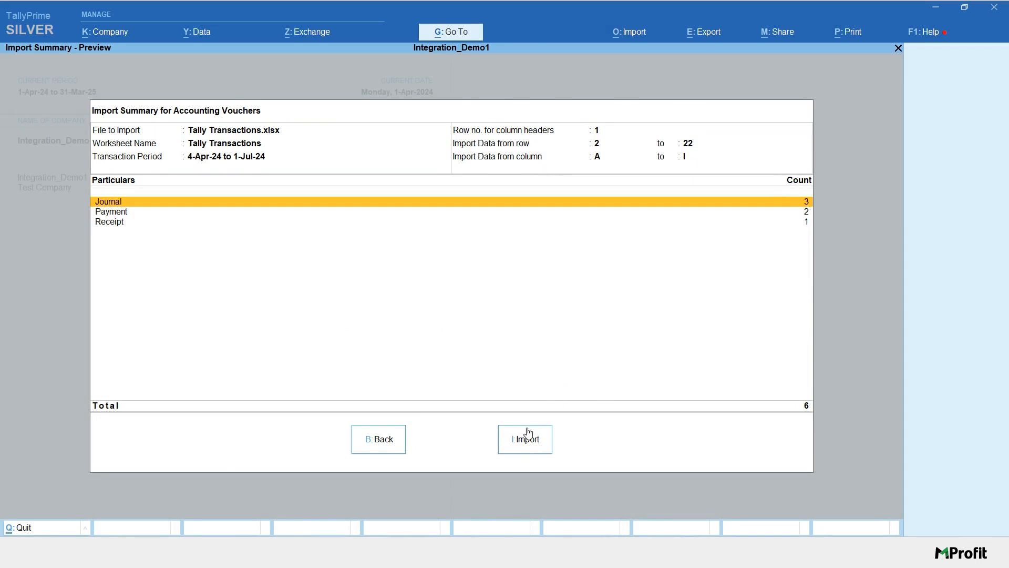
Import the six journal, payment and receipt vouchers from Tally Transactions.xlsx.
left_click(525, 440)
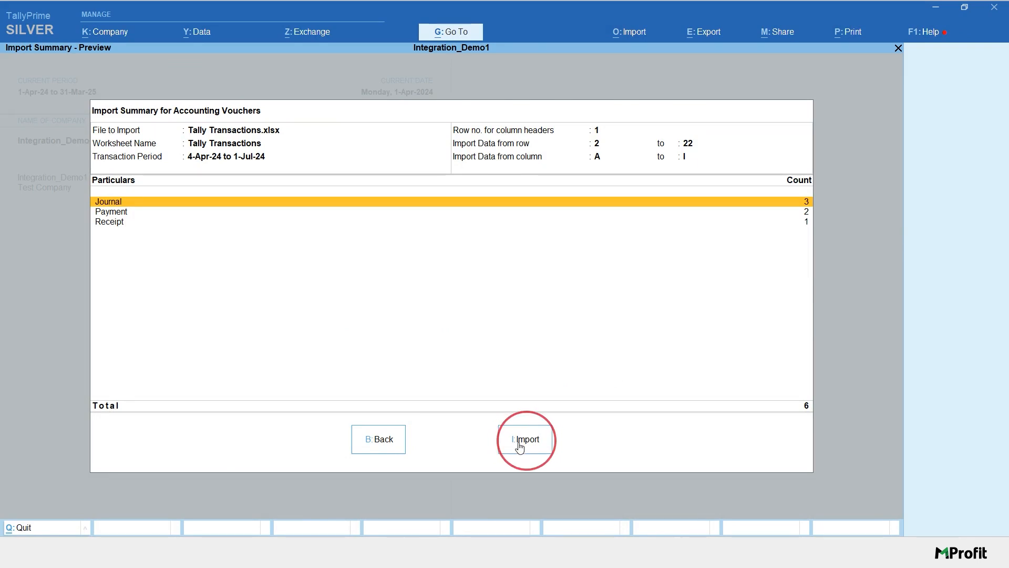
left_click(527, 440)
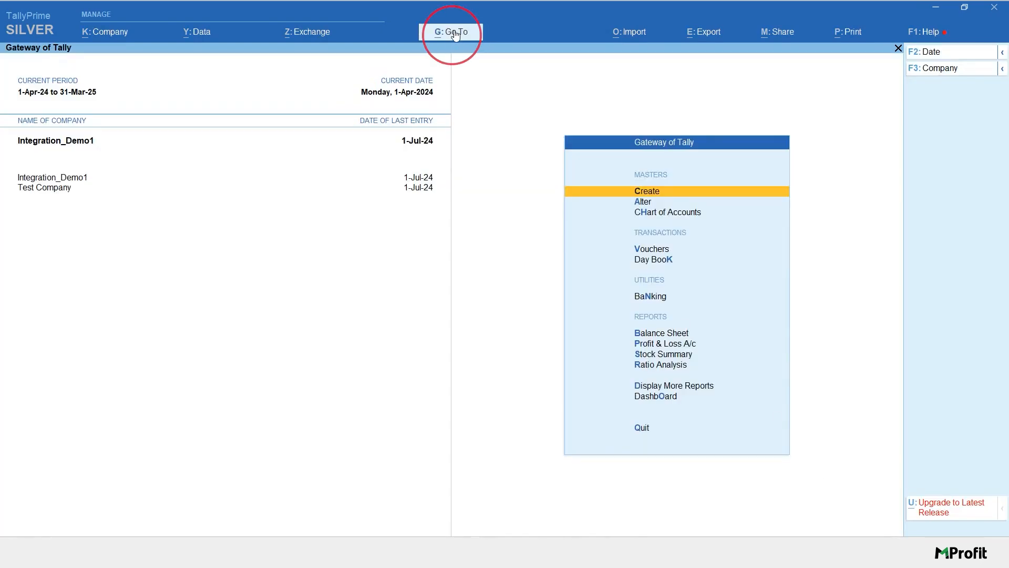
Show the Balance Sheet with Investments of 77,80,000.00 and drill into its mutual funds and stocks split.
left_click(453, 31)
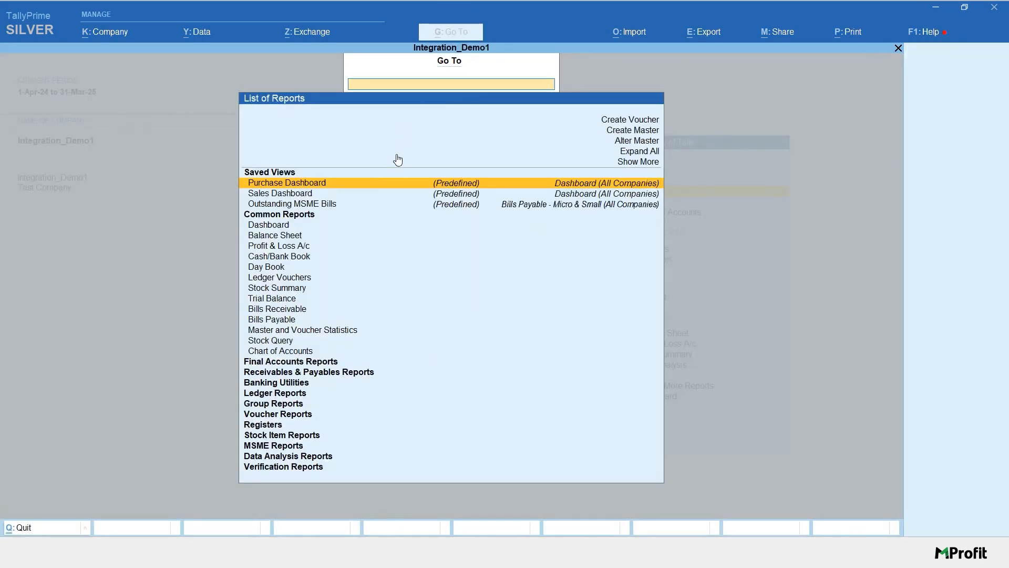
left_click(275, 235)
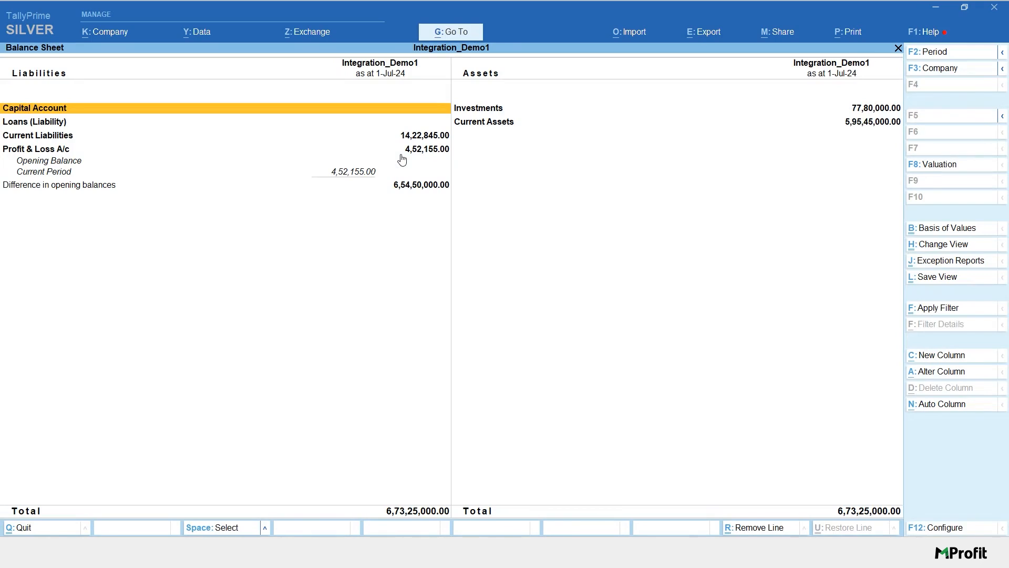
mouse_move(501, 112)
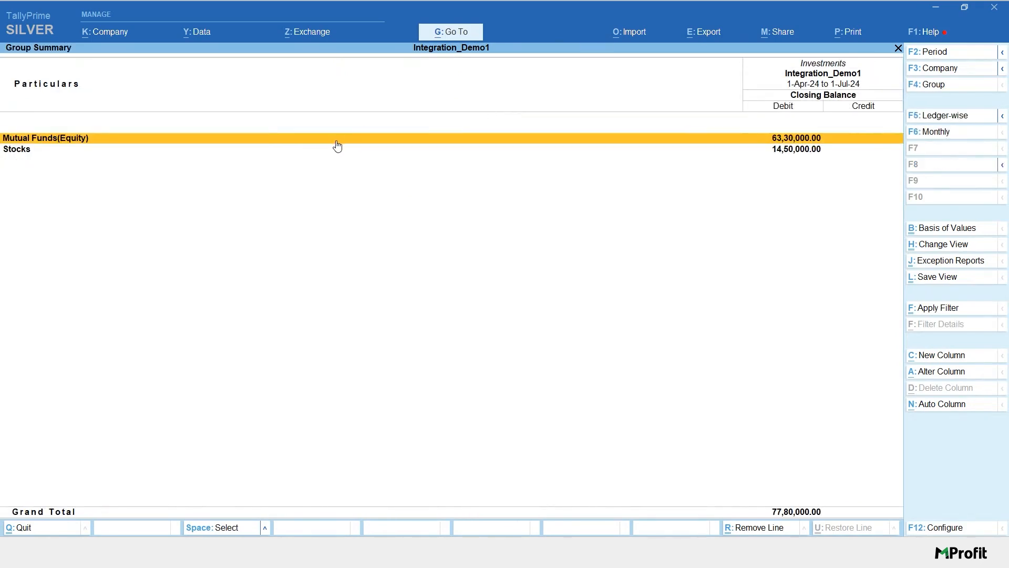
mouse_move(199, 146)
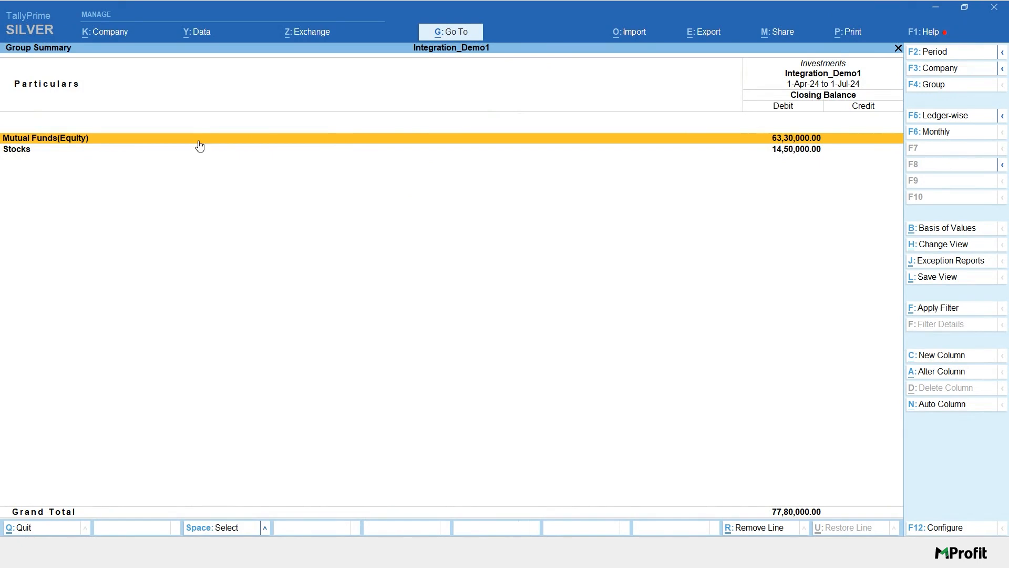
double_click(45, 137)
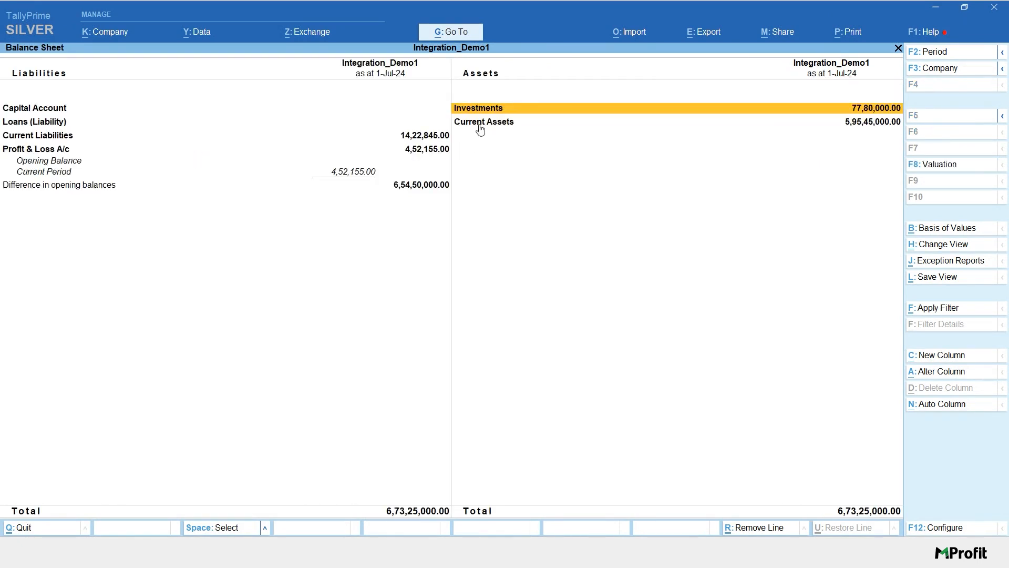
mouse_move(700, 189)
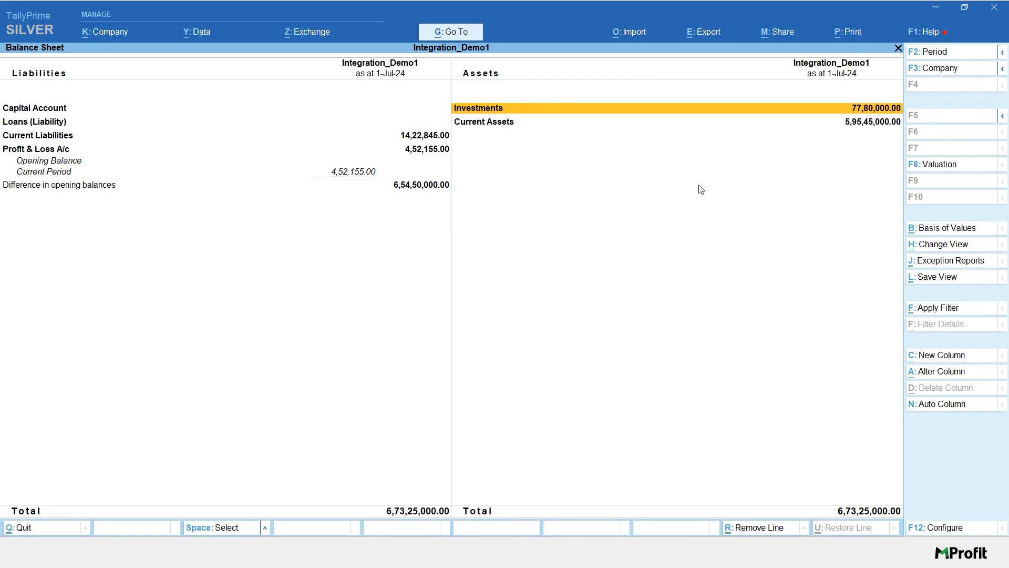
mouse_move(700, 195)
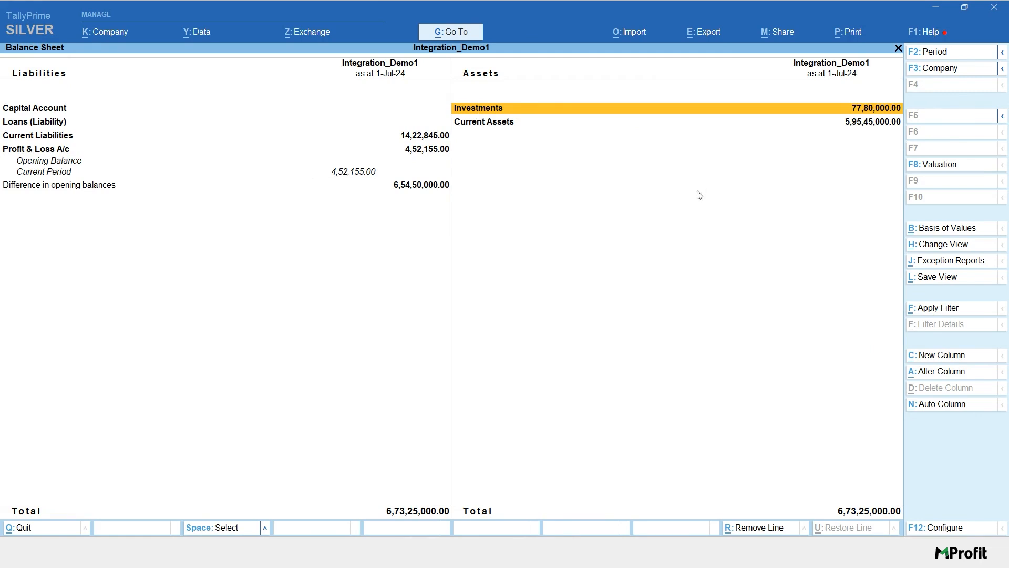